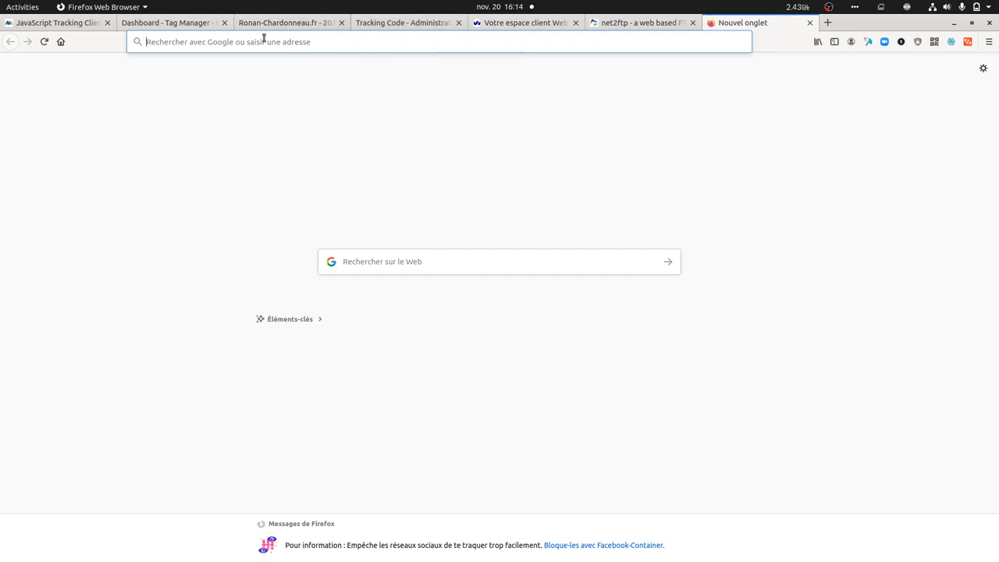
Return to the Matomo tab and reach the Site Search keywords report via Custom Reports
left_click(289, 21)
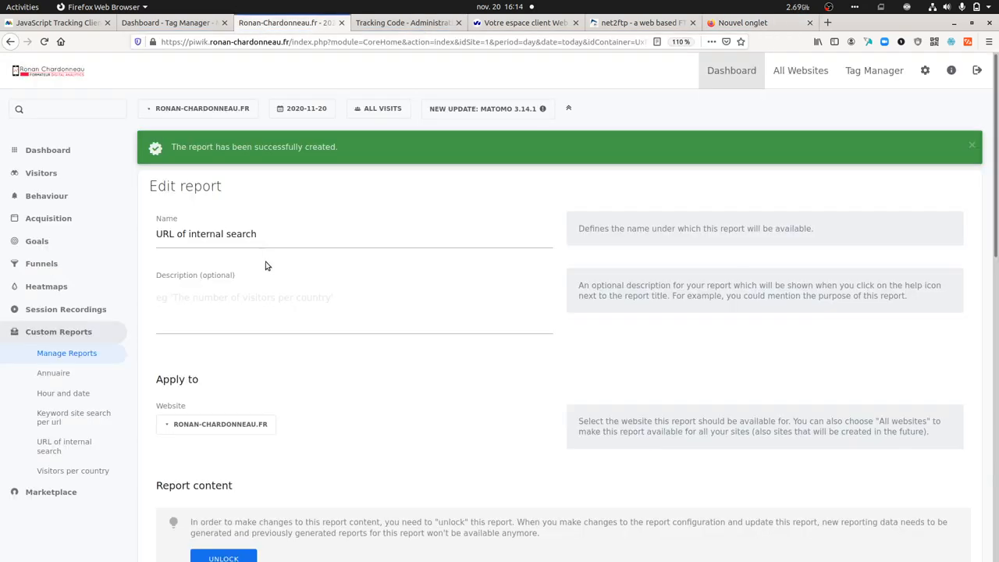
left_click(66, 352)
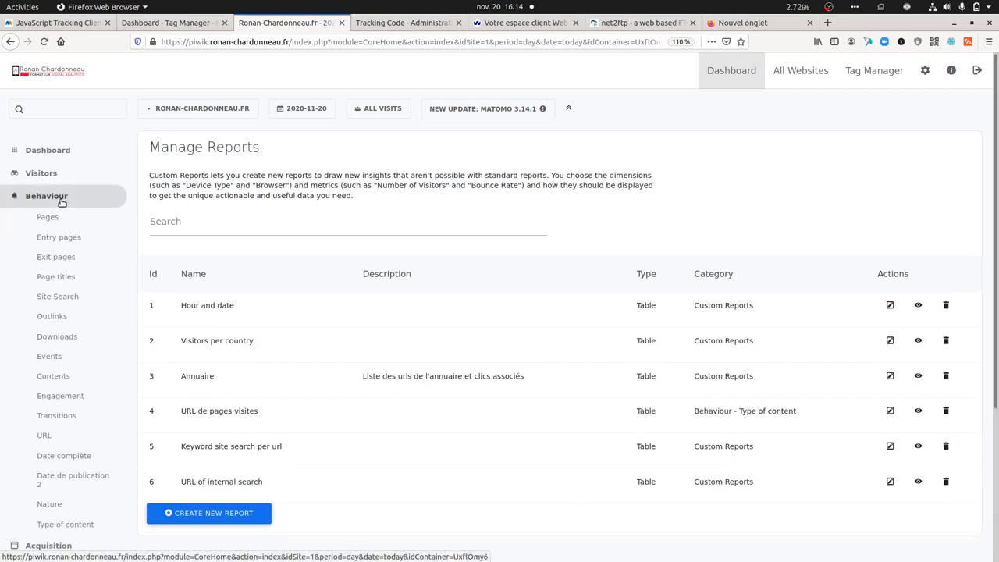
left_click(58, 296)
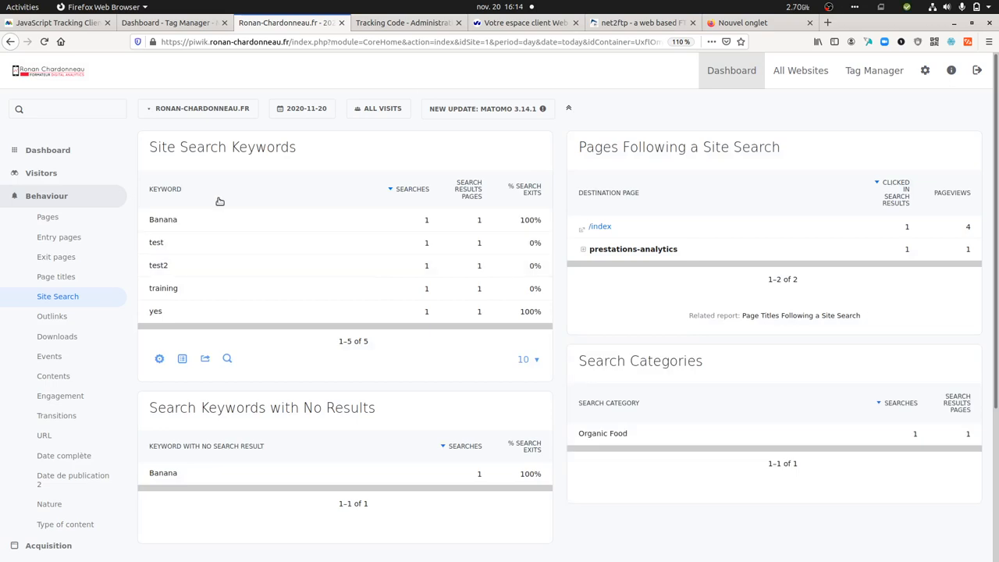
mouse_move(193, 262)
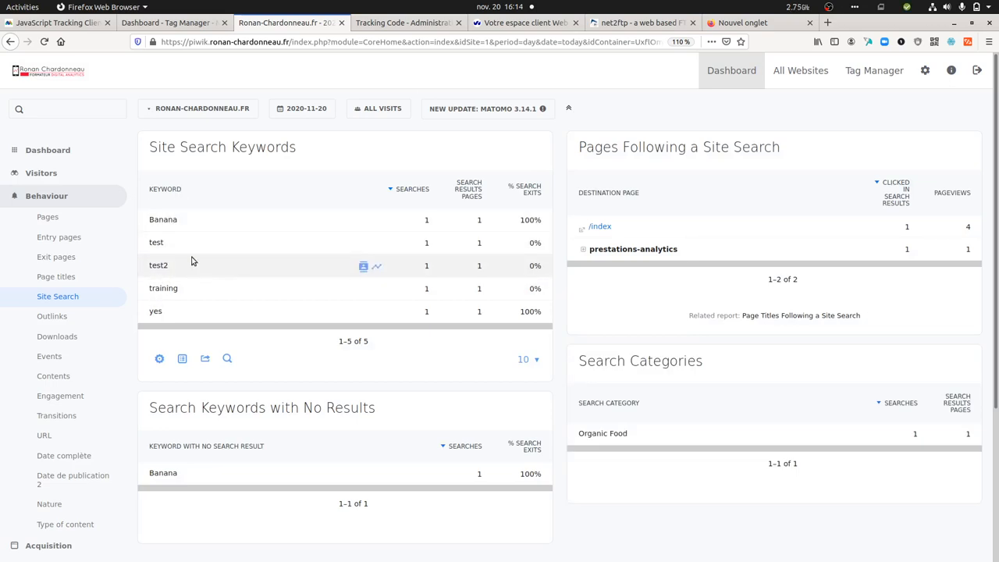
mouse_move(365, 407)
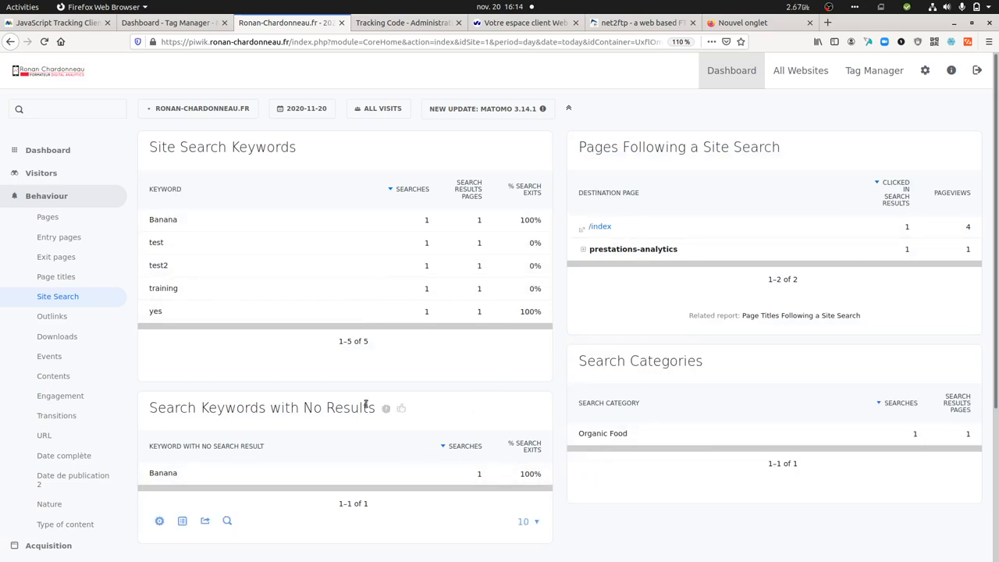
mouse_move(617, 199)
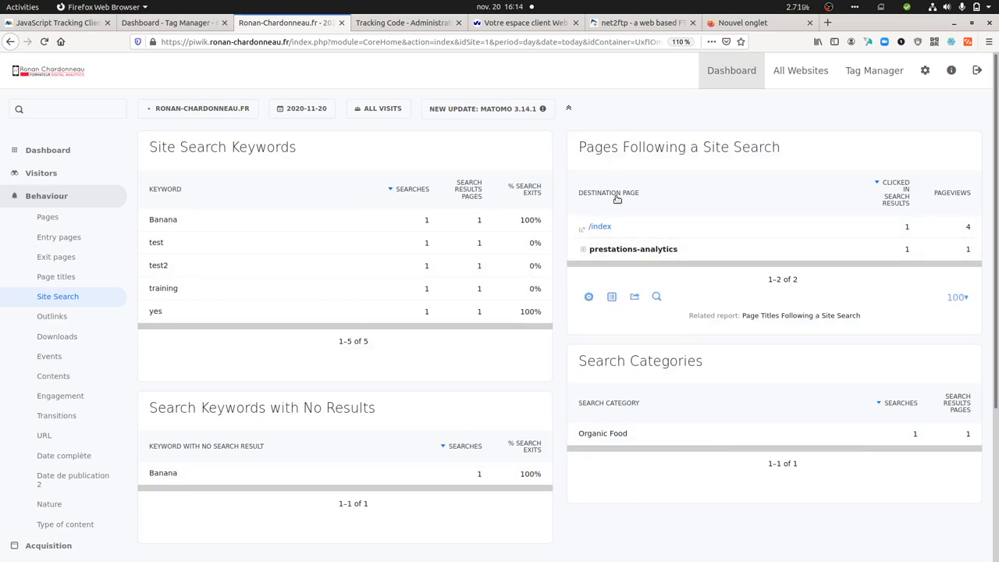
mouse_move(319, 240)
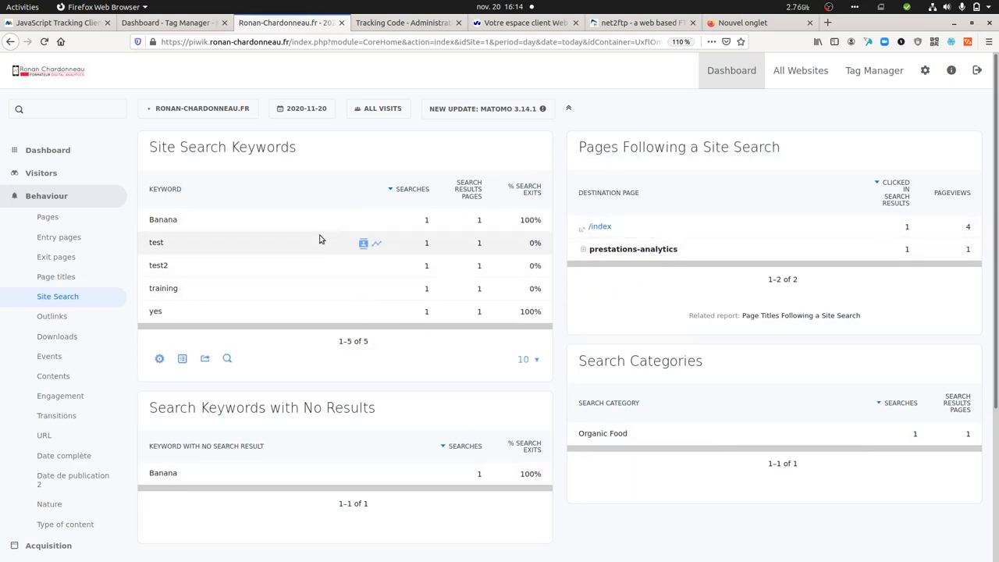
mouse_move(295, 219)
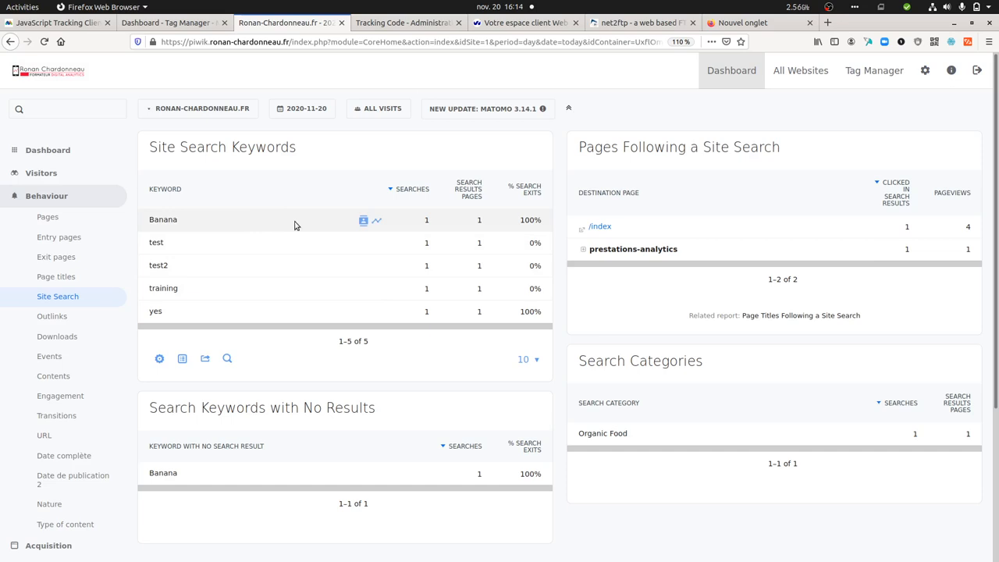
View the segmented visit log for Banana, close it, then view the one for training
left_click(363, 220)
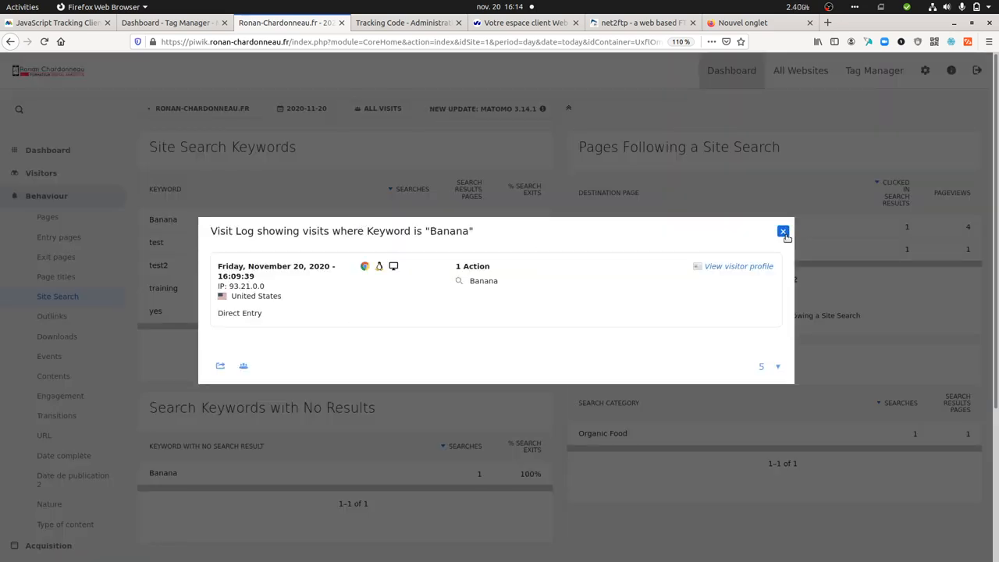
left_click(783, 232)
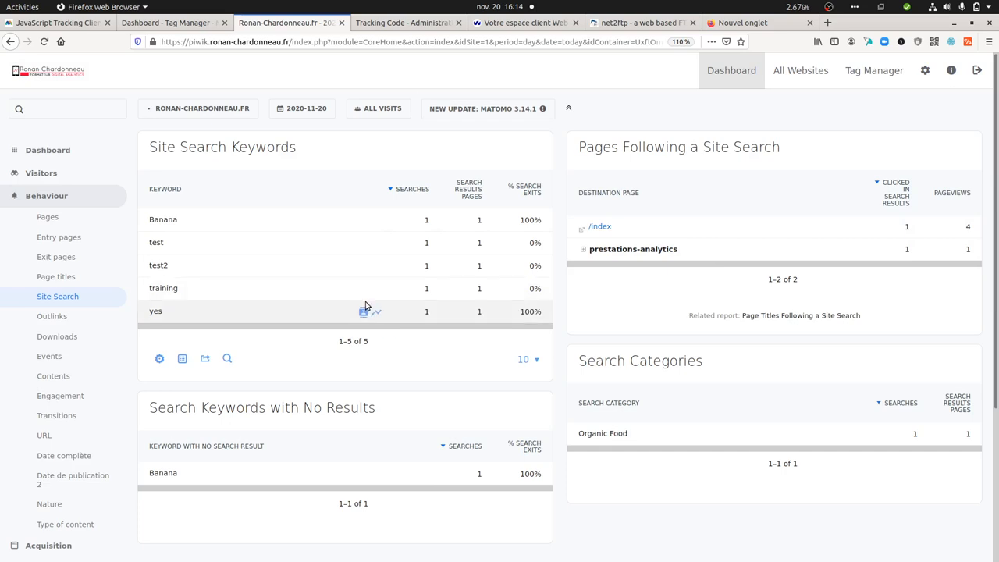
mouse_move(364, 288)
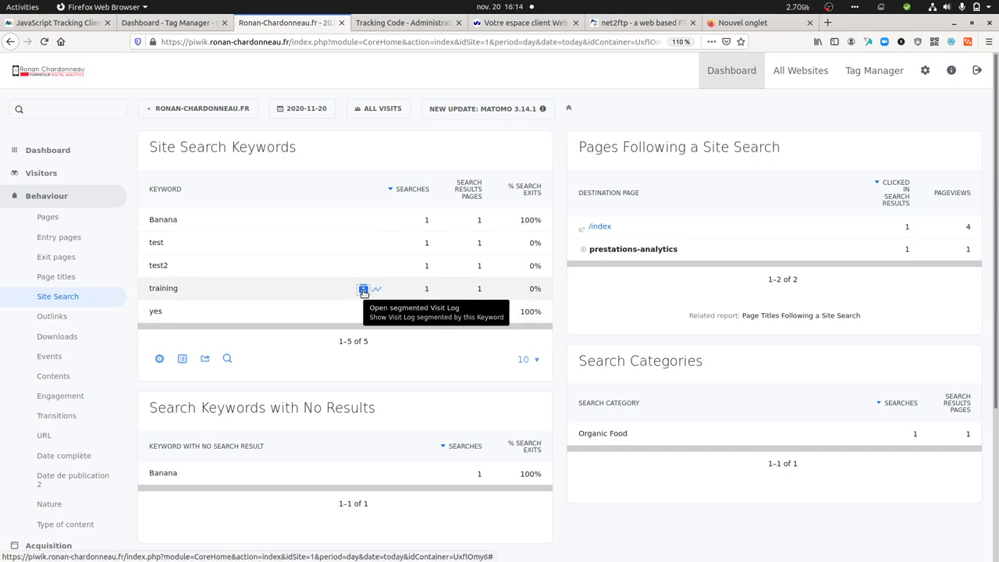
left_click(364, 289)
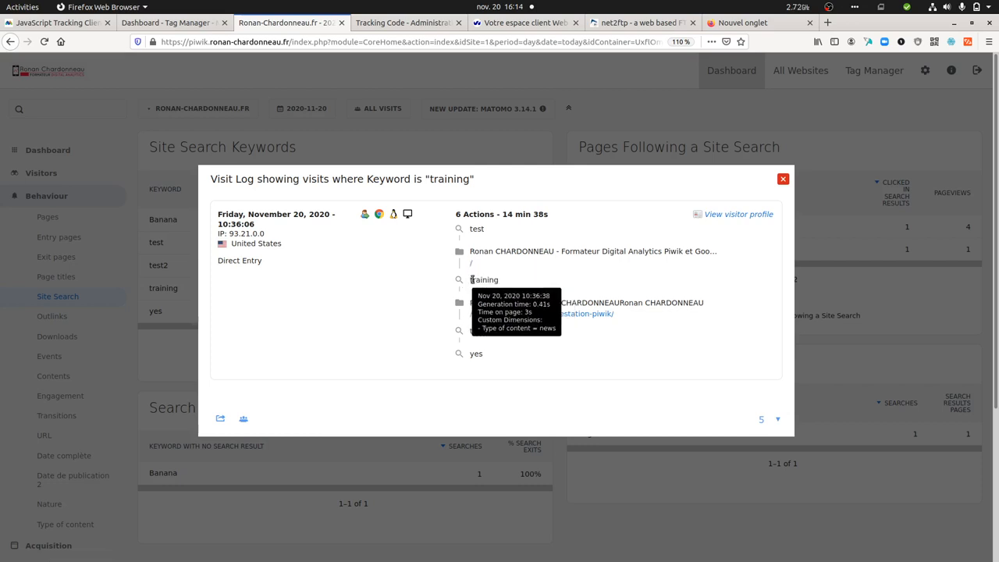
mouse_move(462, 274)
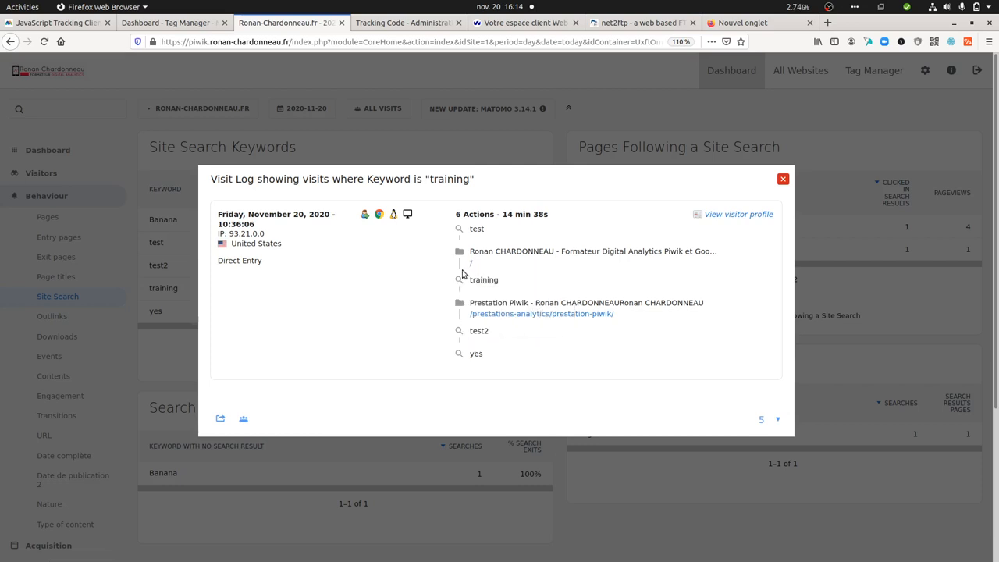
mouse_move(460, 279)
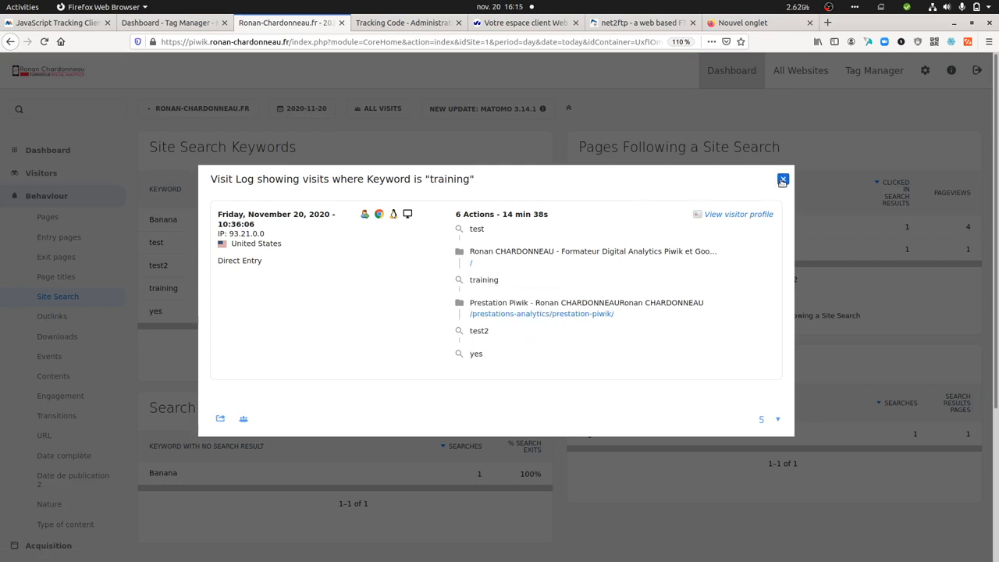
Close the log, check 'Keyword site search per url' shows no data, then go to Manage Reports
left_click(781, 180)
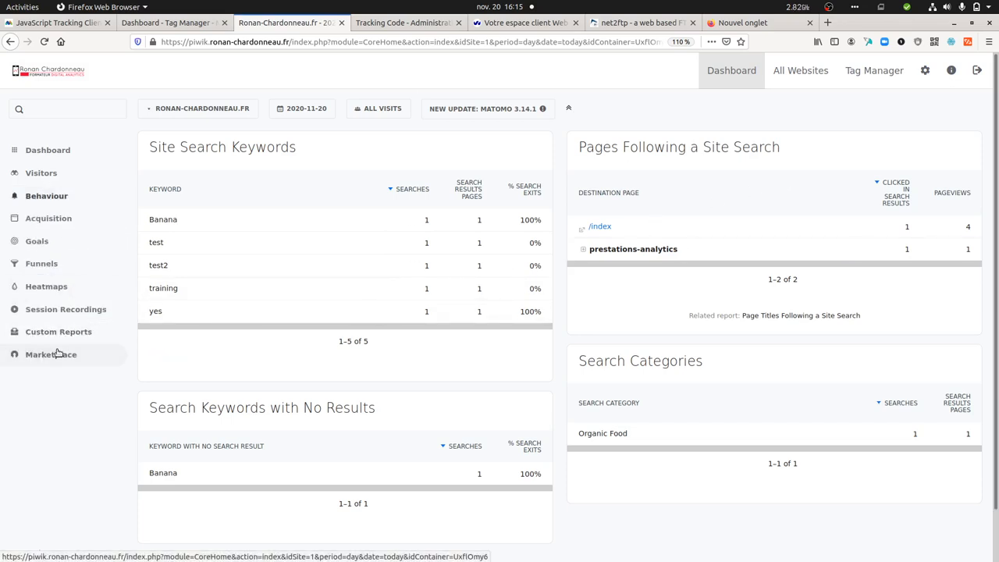
left_click(58, 331)
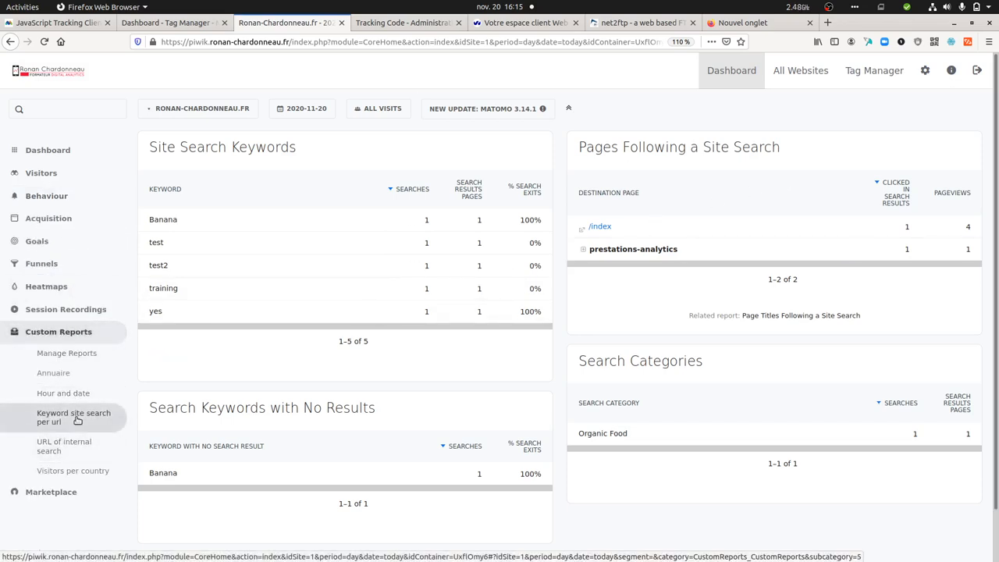
left_click(73, 417)
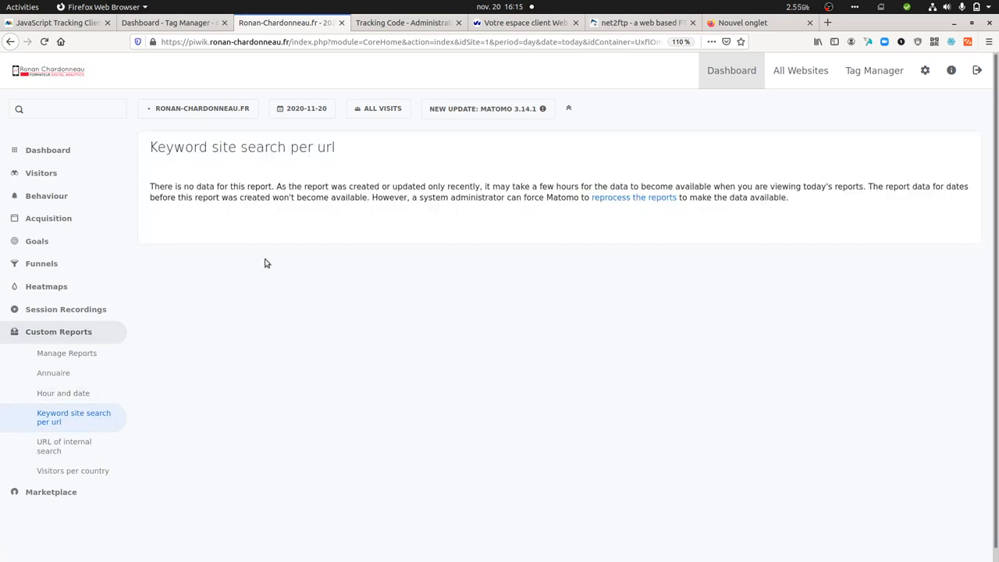
left_click_drag(270, 186, 516, 197)
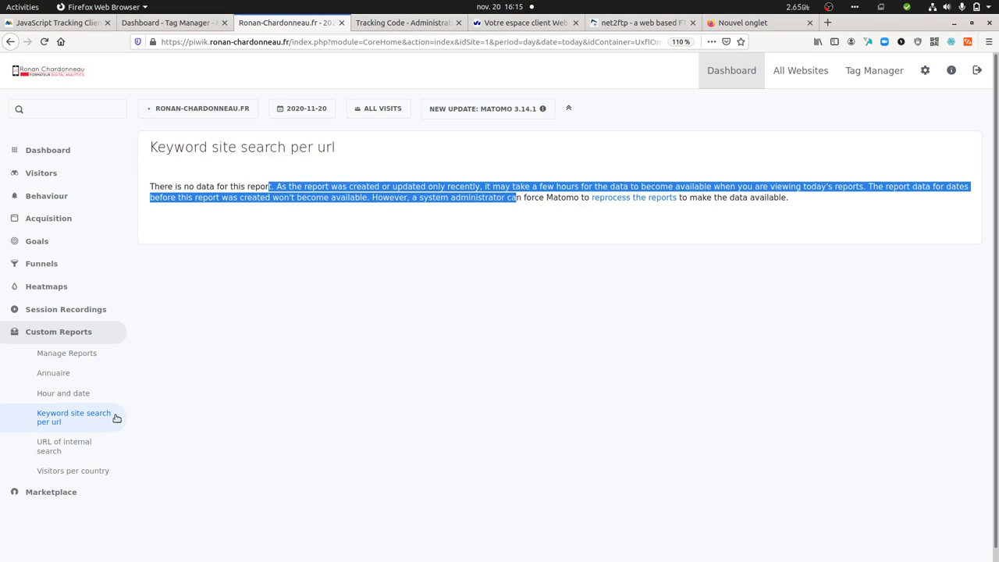
left_click(67, 352)
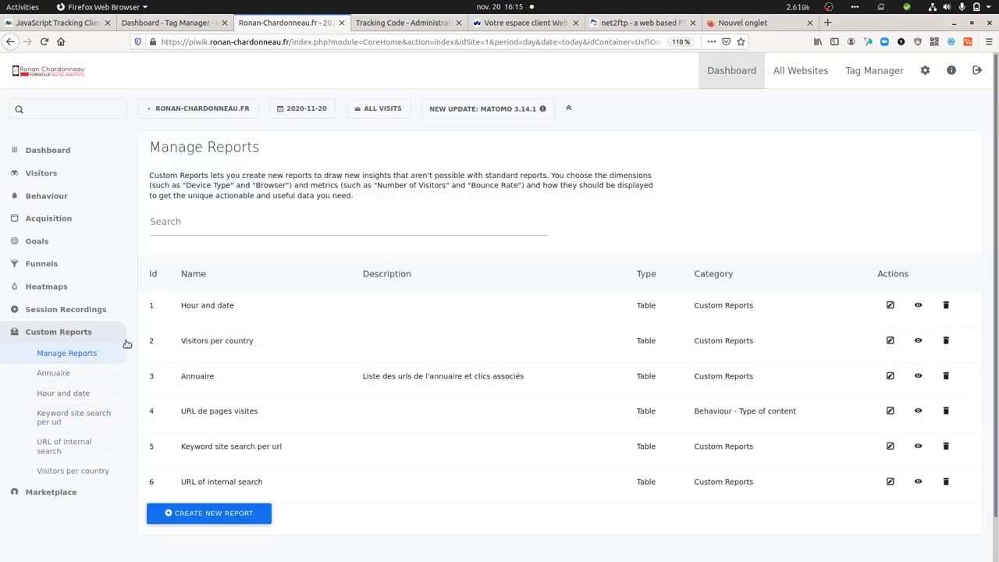
mouse_move(702, 446)
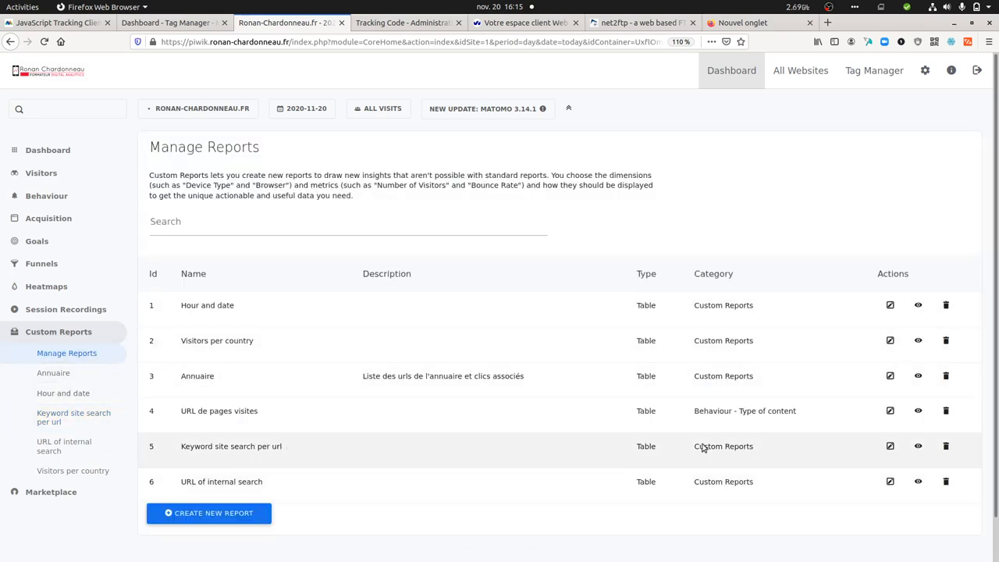
left_click(890, 446)
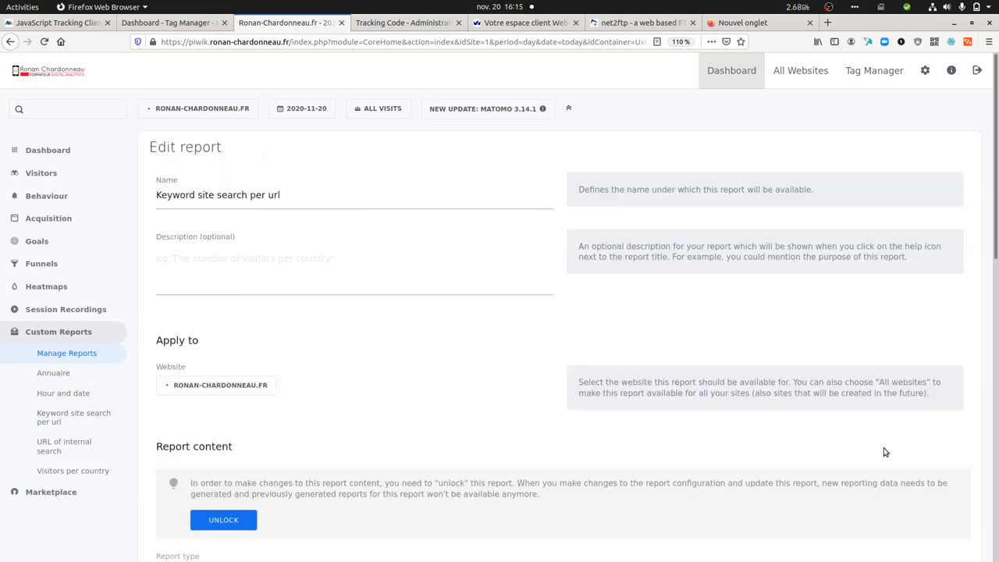
scroll("down", 3)
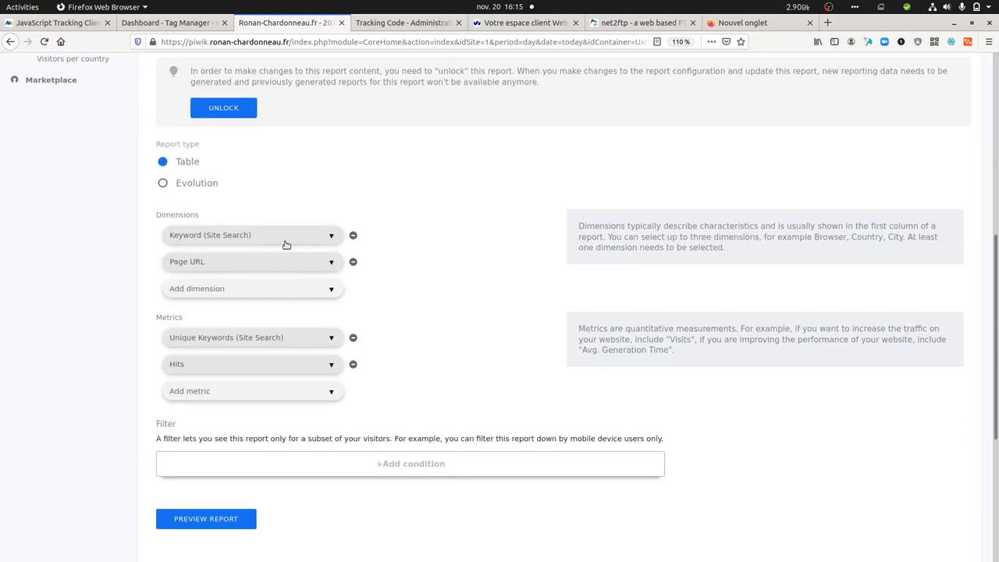
mouse_move(204, 268)
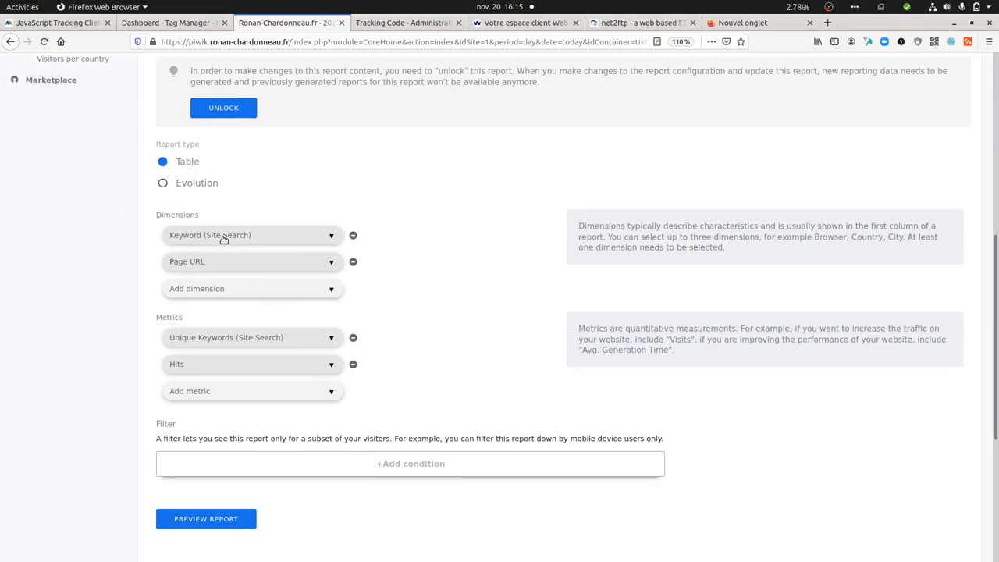
mouse_move(224, 261)
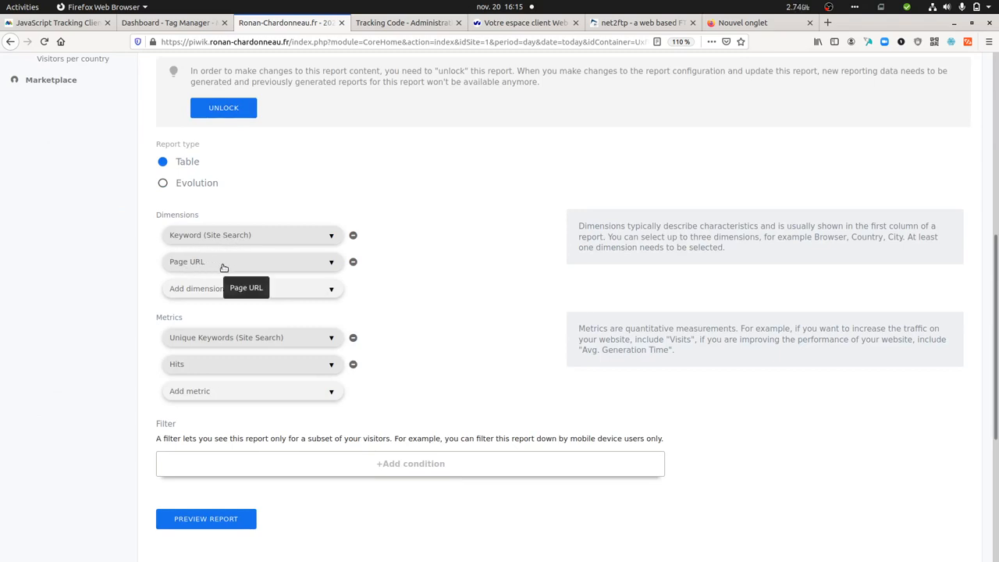
left_click(250, 261)
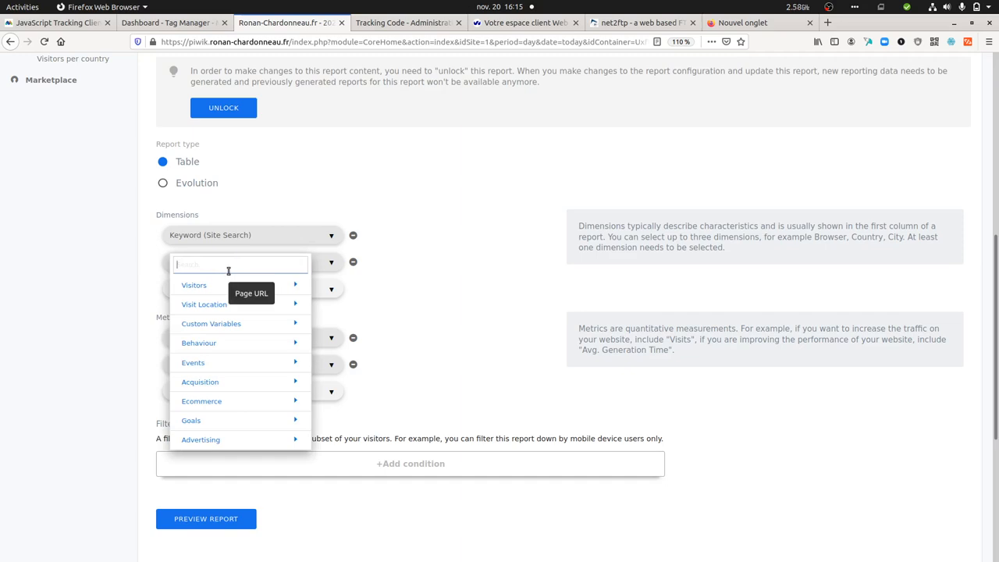
left_click(199, 342)
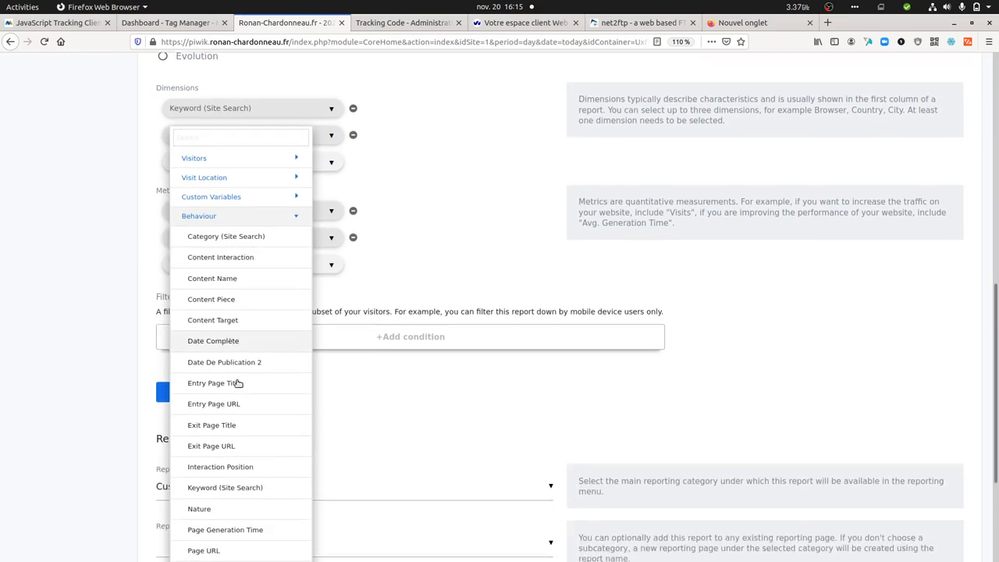
scroll("down", 3)
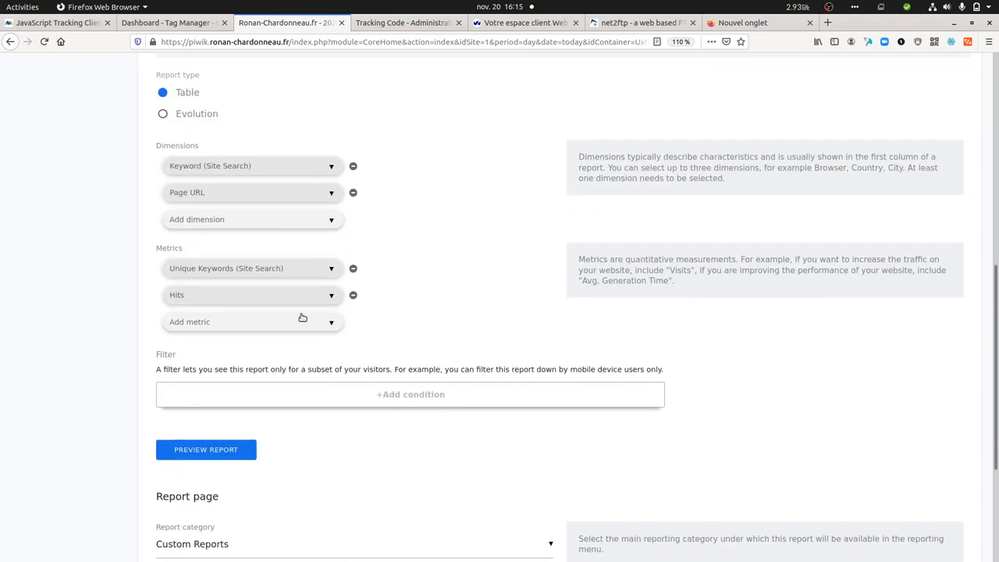
scroll("up", 3)
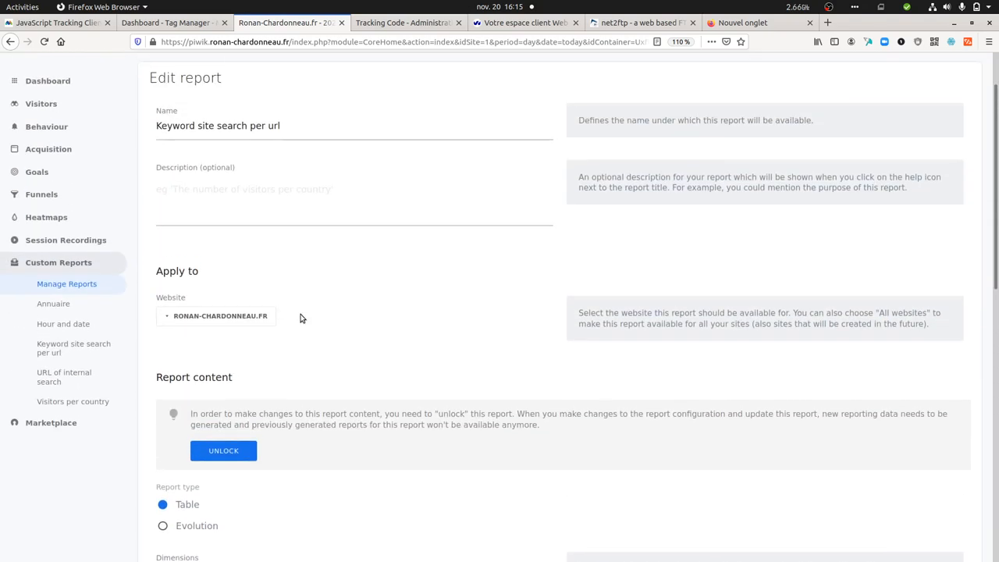
Expand the Behaviour section in the left menu next to the report editor
scroll("down", 3)
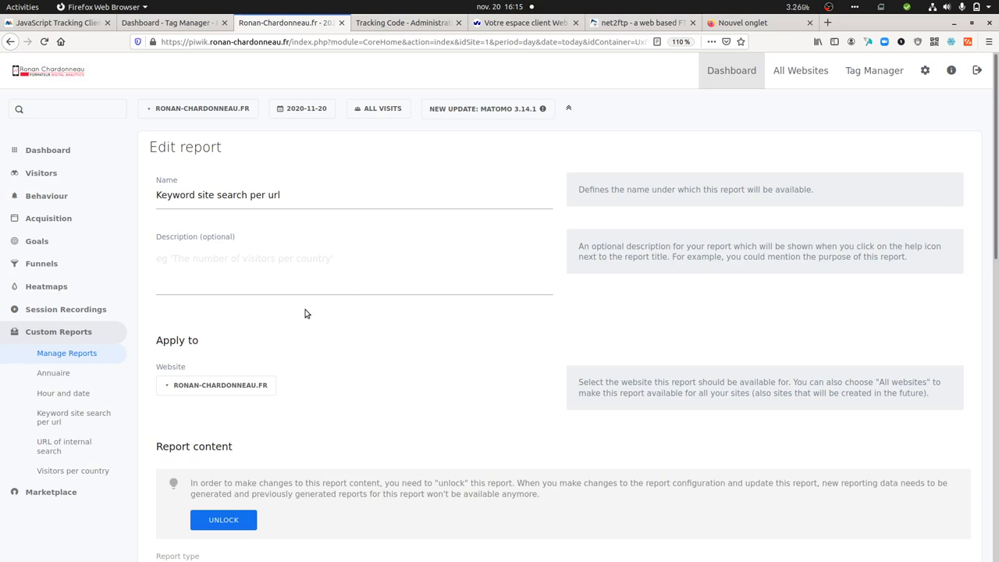
mouse_move(353, 384)
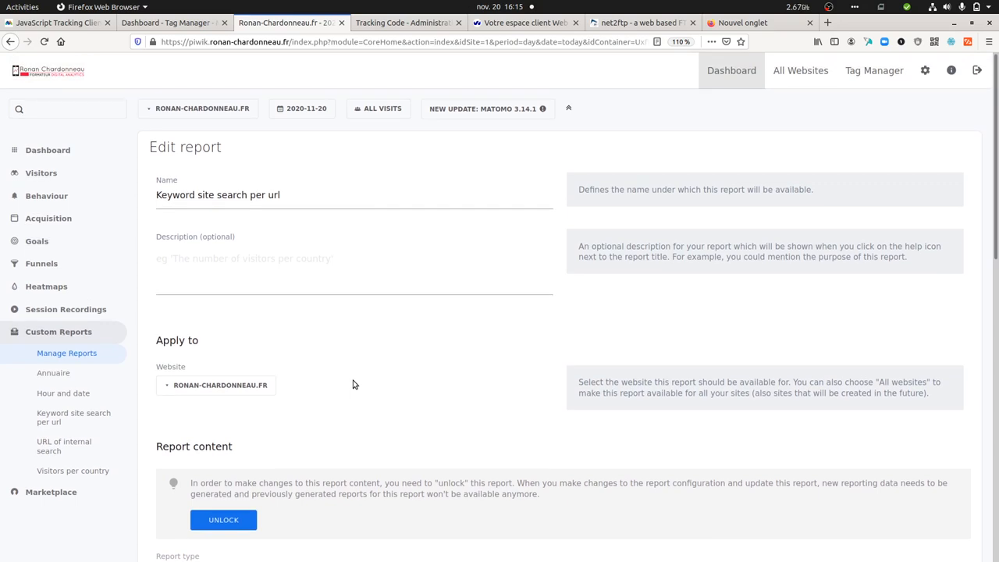
mouse_move(305, 332)
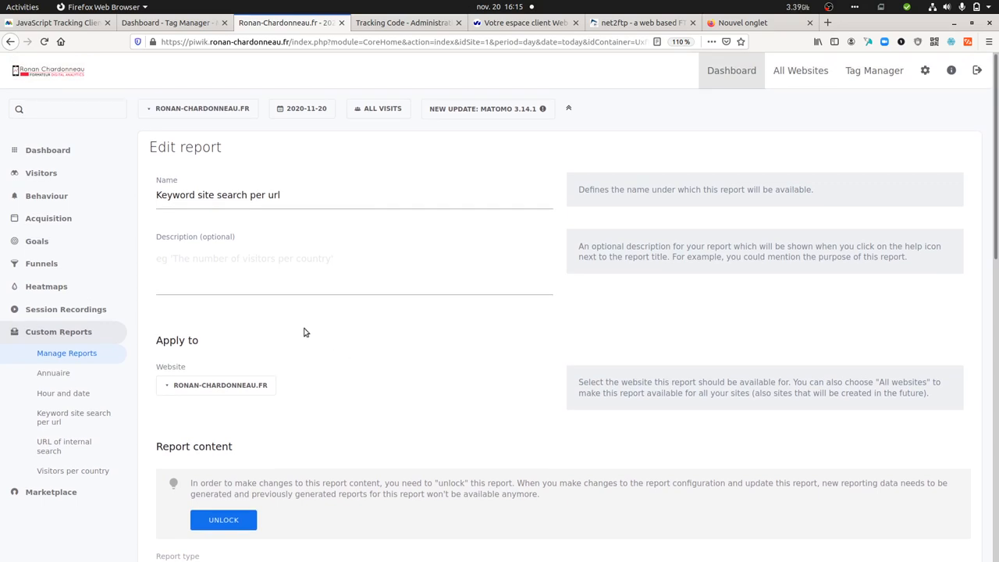
left_click(46, 196)
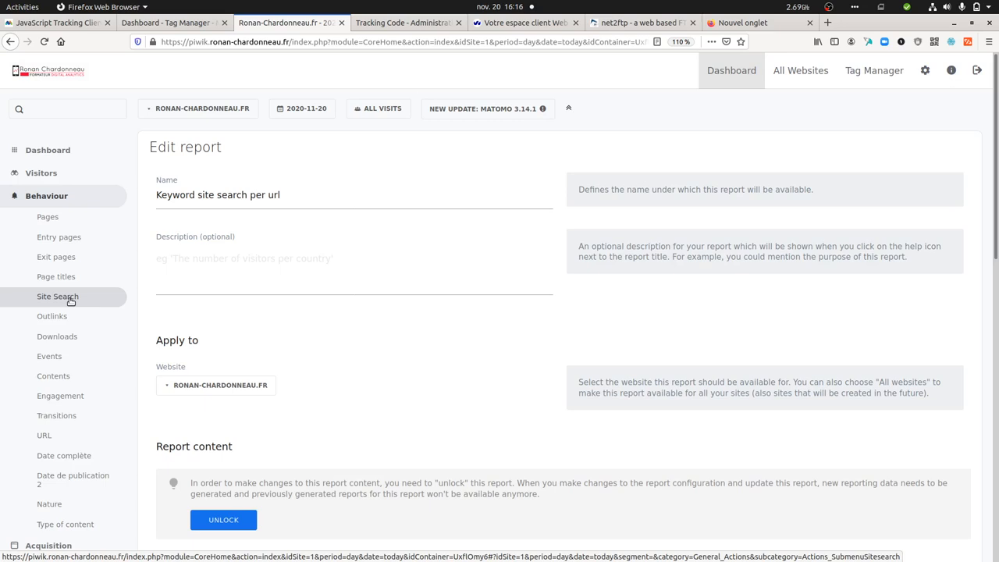
mouse_move(44, 435)
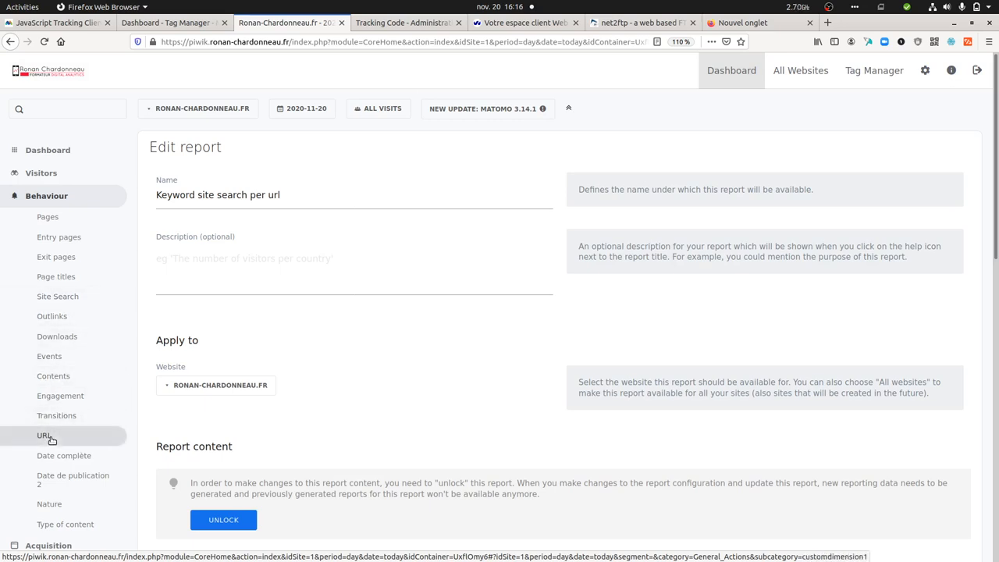
mouse_move(57, 296)
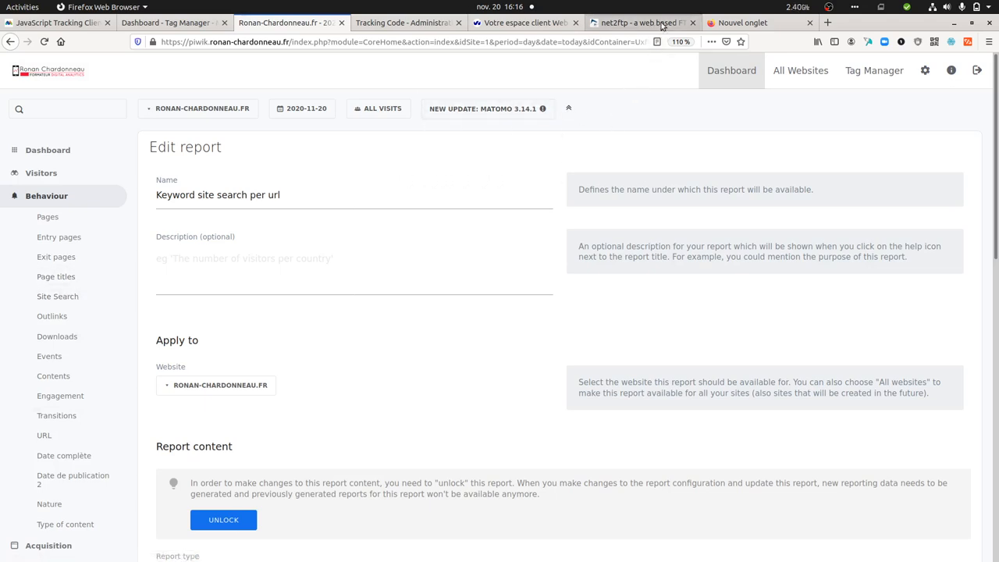
In index.html set the custom dimension to 'contact' and the tracked keyword to 'Tutorial'
left_click(636, 23)
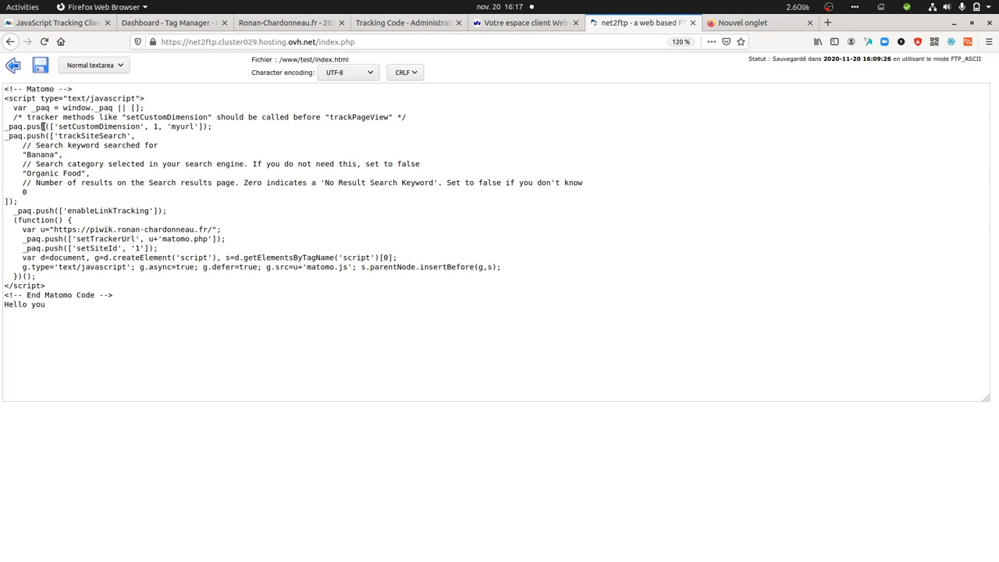
left_click_drag(46, 125, 202, 125)
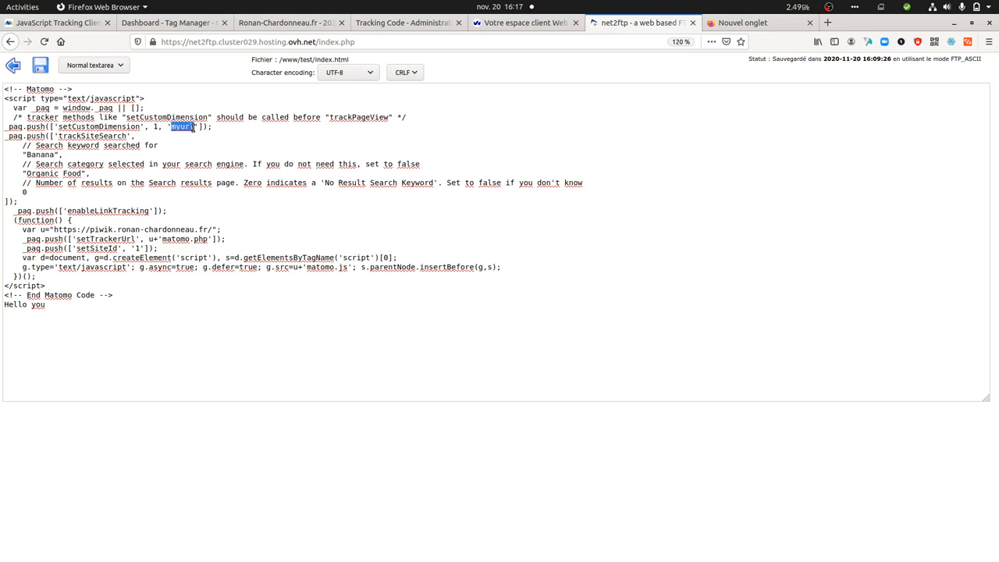
type("contact")
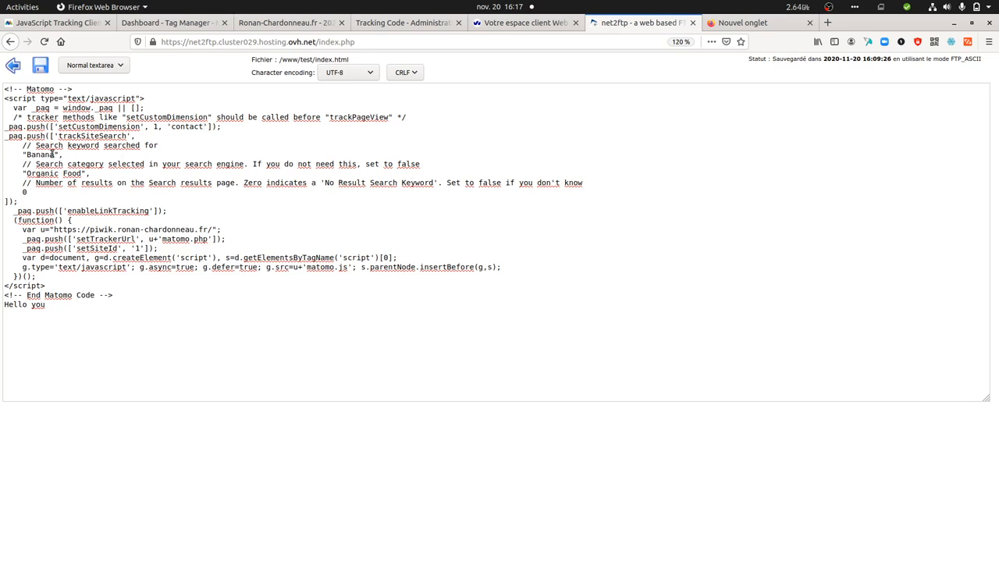
double_click(42, 155)
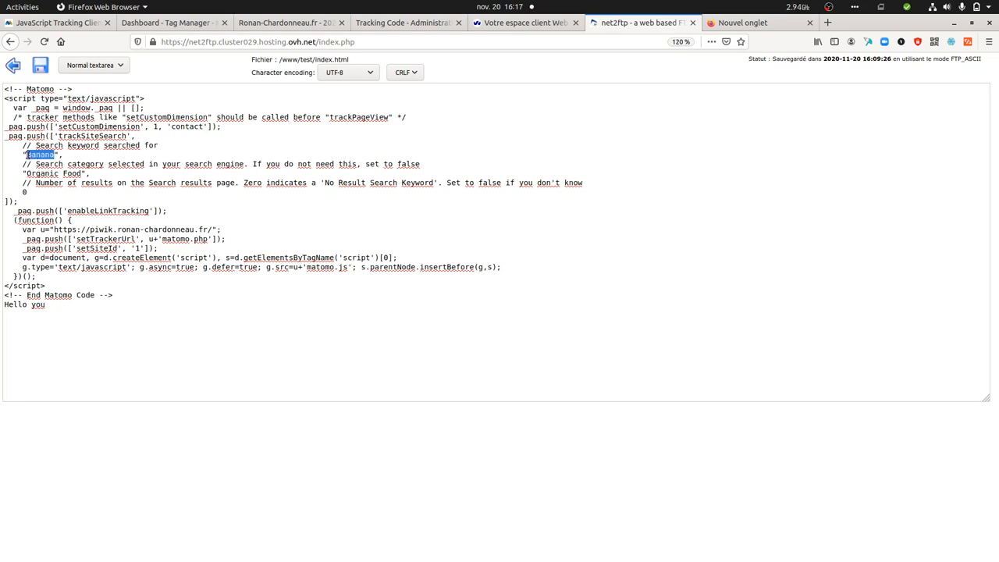
type("Tutorial")
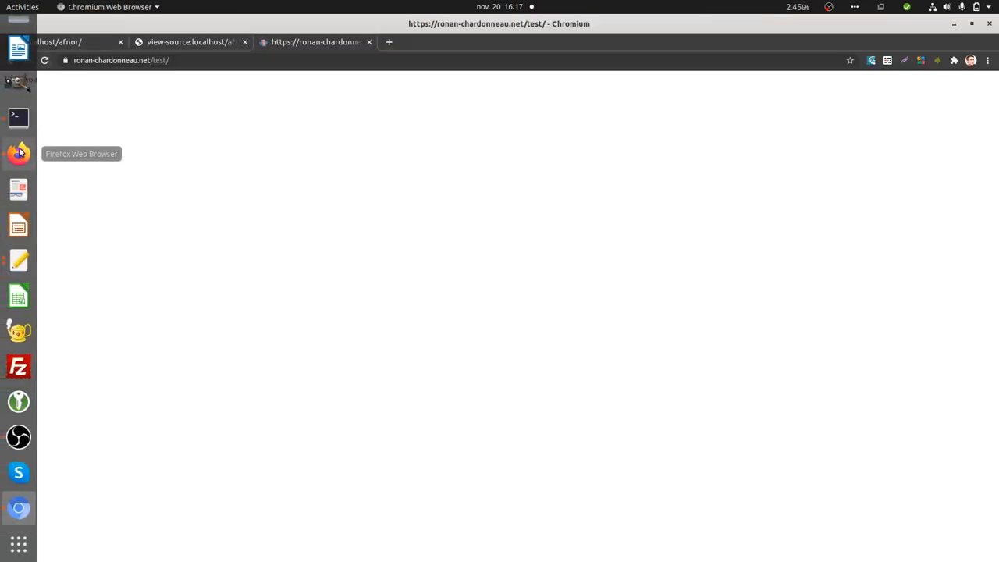
Back in Matomo, show the Visitors > Visits Log with the newest test visit
left_click(17, 153)
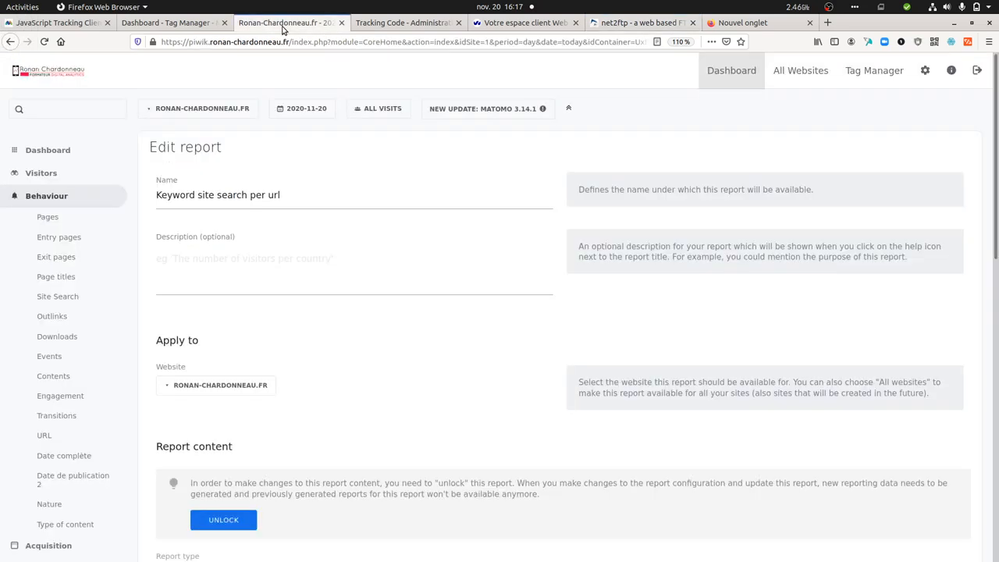
left_click(40, 172)
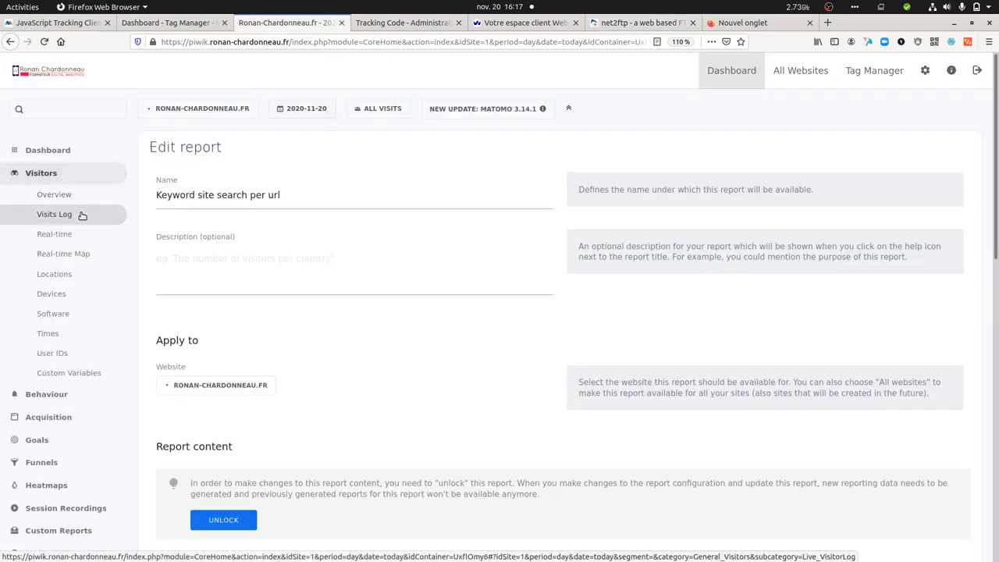
left_click(54, 214)
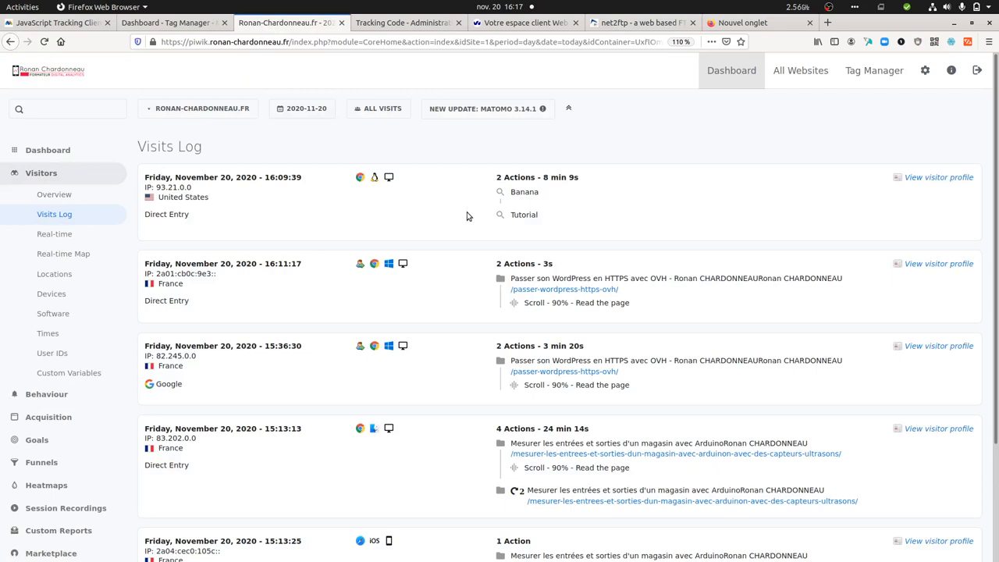
mouse_move(514, 229)
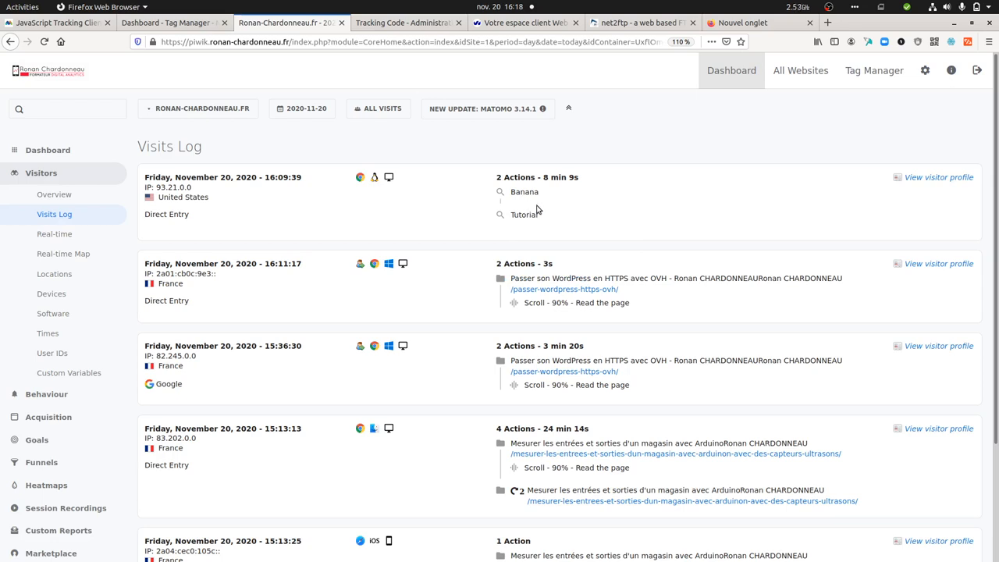
mouse_move(524, 214)
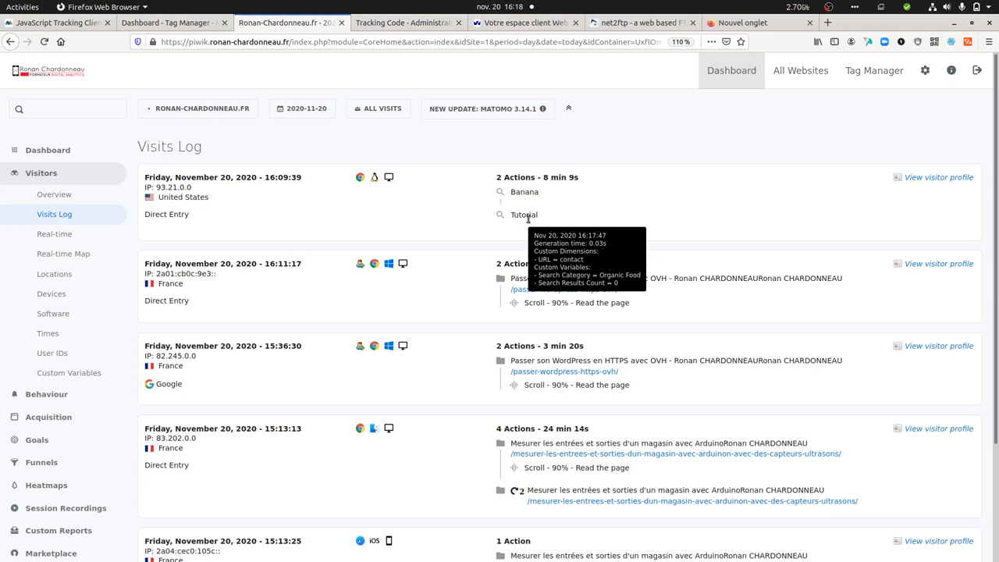
left_click(54, 194)
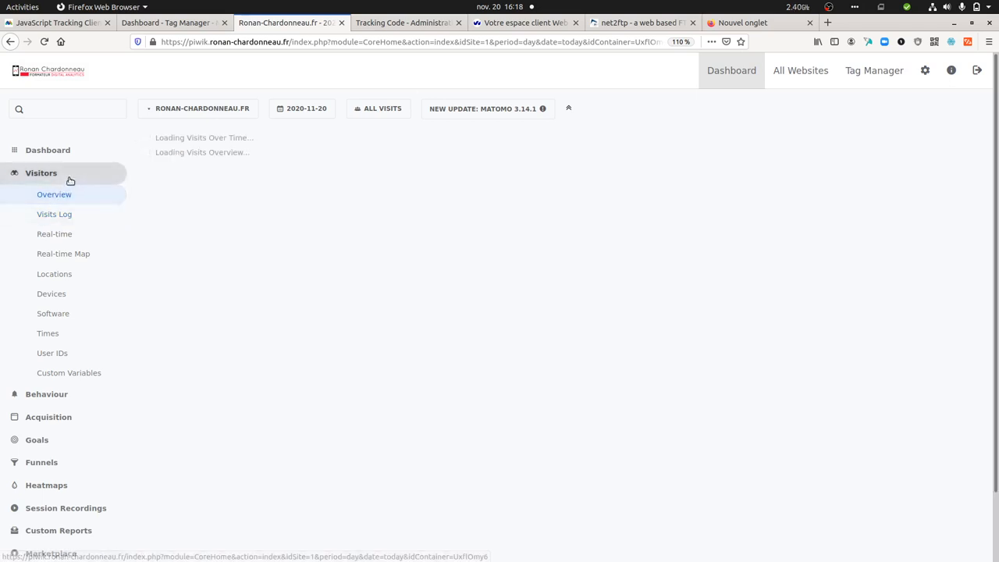
left_click(58, 332)
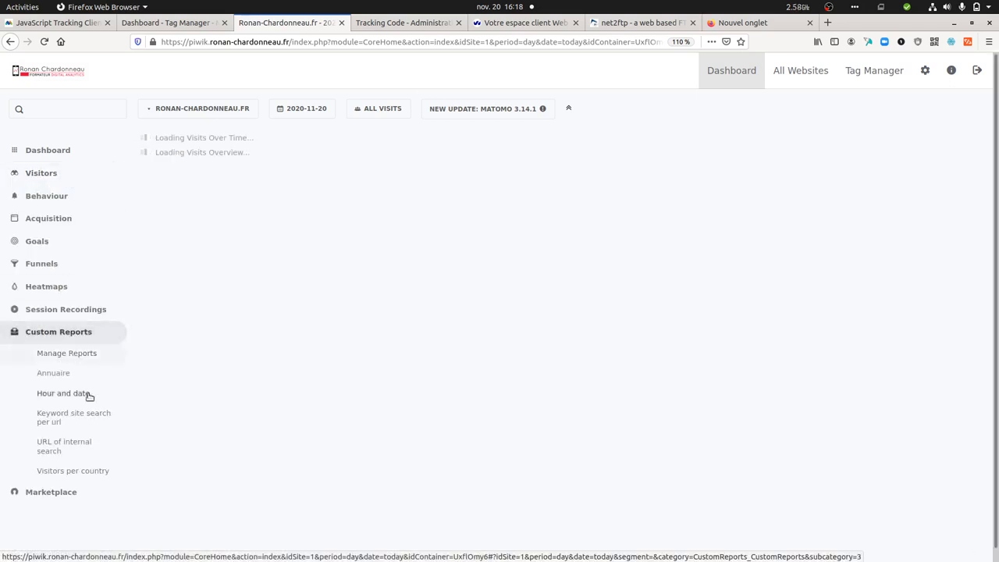
left_click(66, 352)
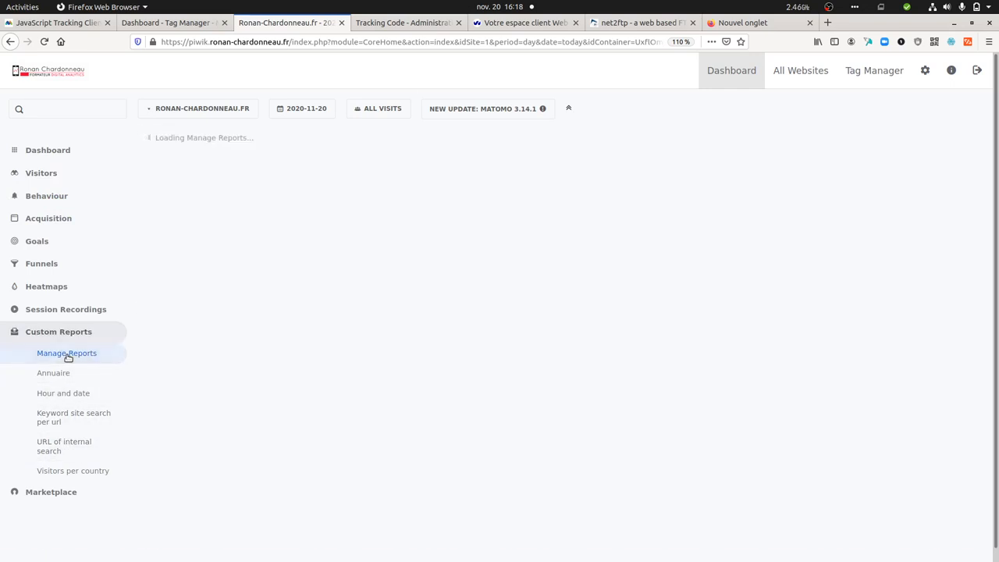
left_click(66, 353)
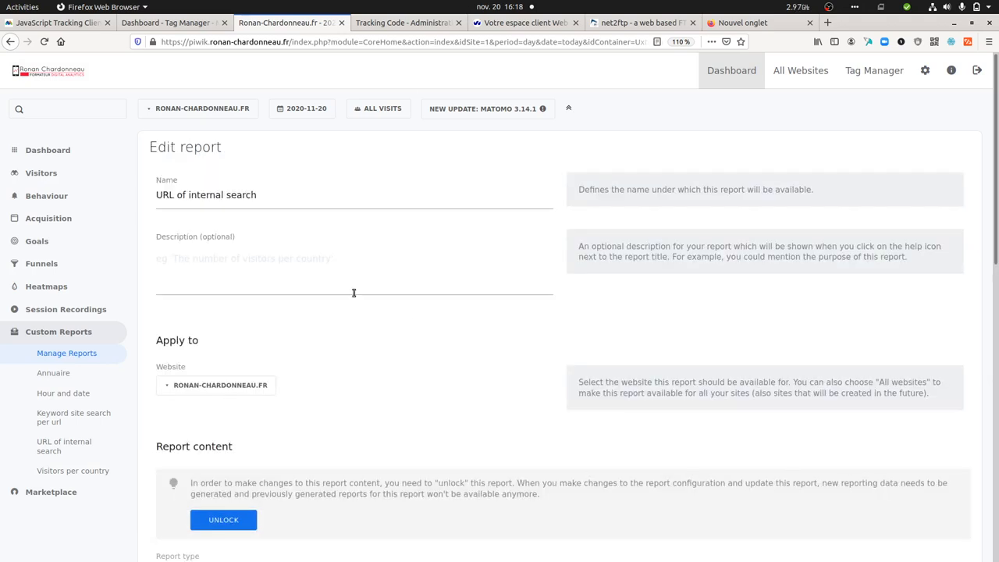
scroll("down", 3)
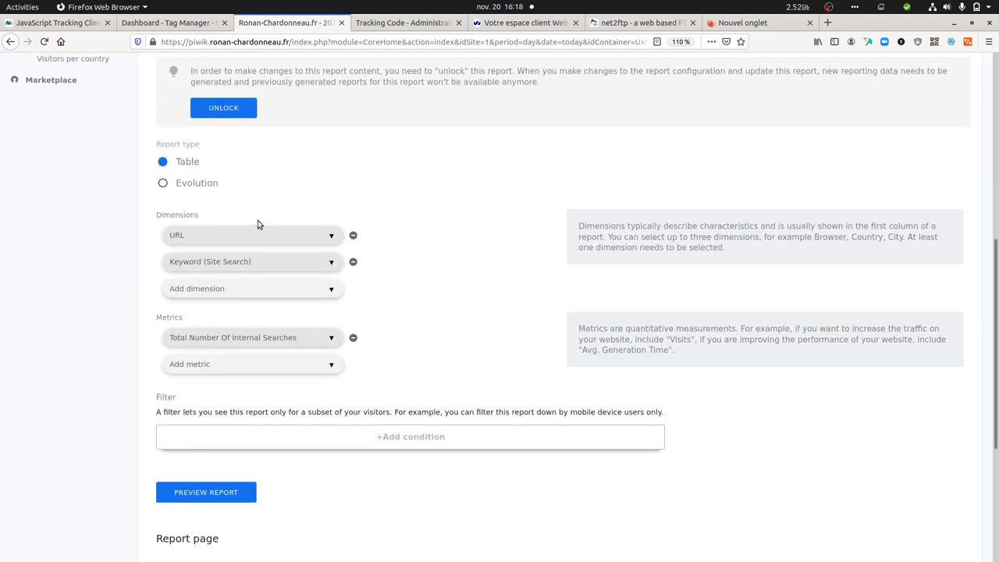
mouse_move(182, 239)
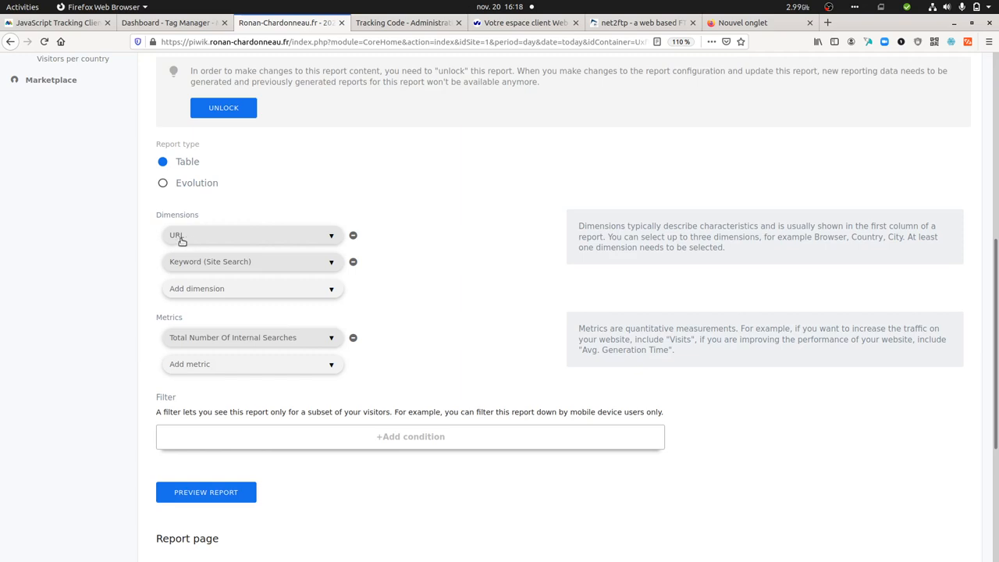
mouse_move(183, 239)
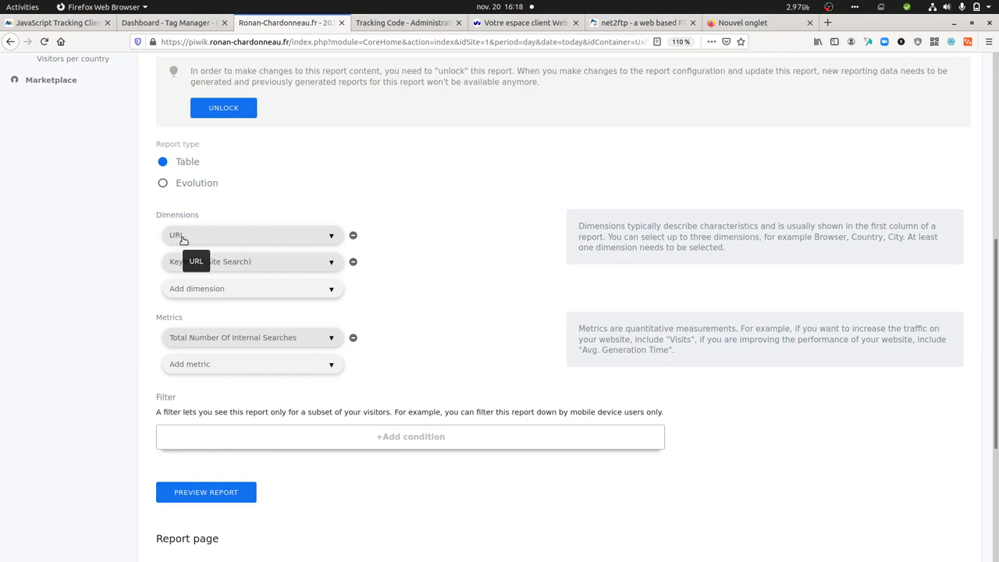
mouse_move(228, 261)
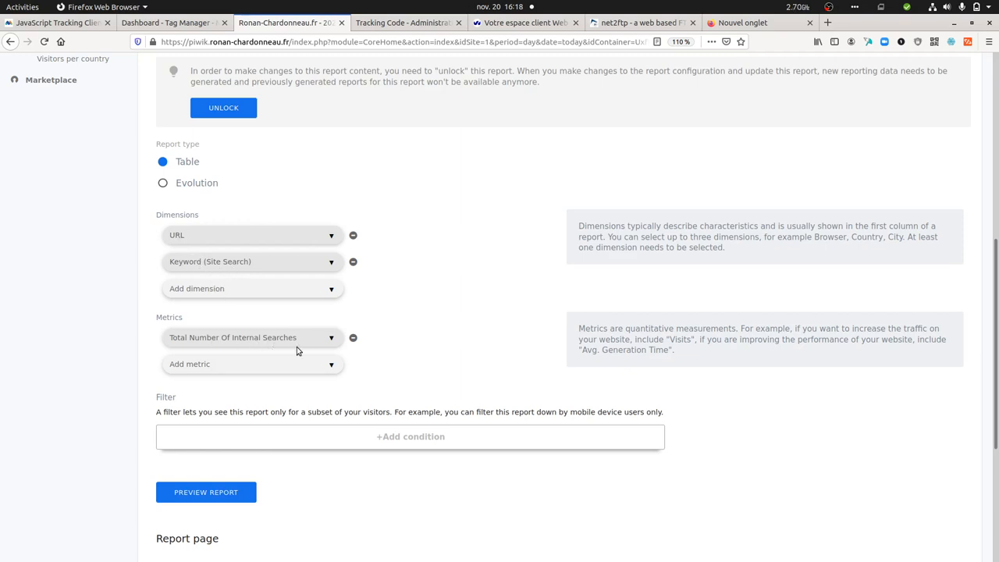
scroll("up", 3)
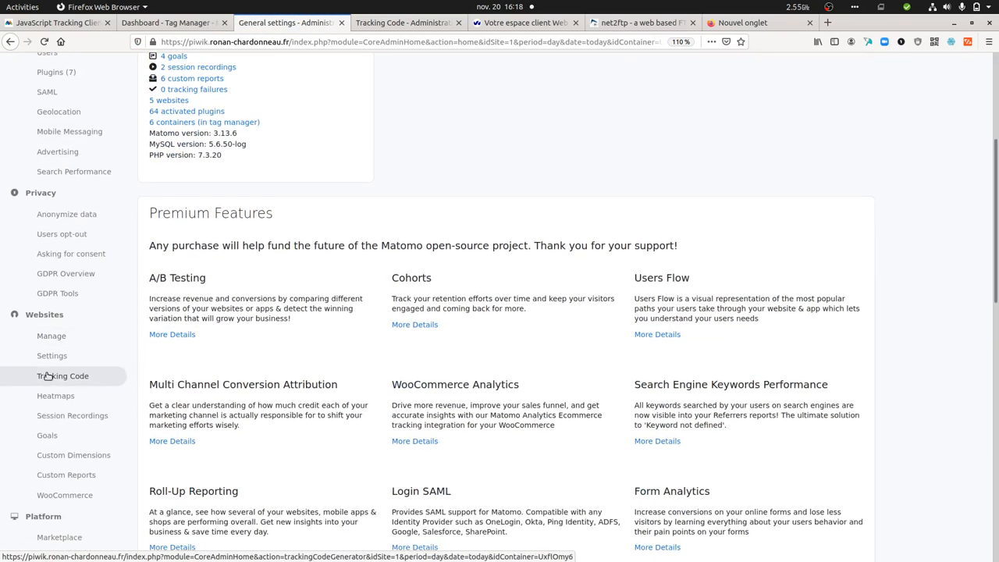
Reach the Custom Dimensions admin page listing the URL action dimension
scroll("down", 3)
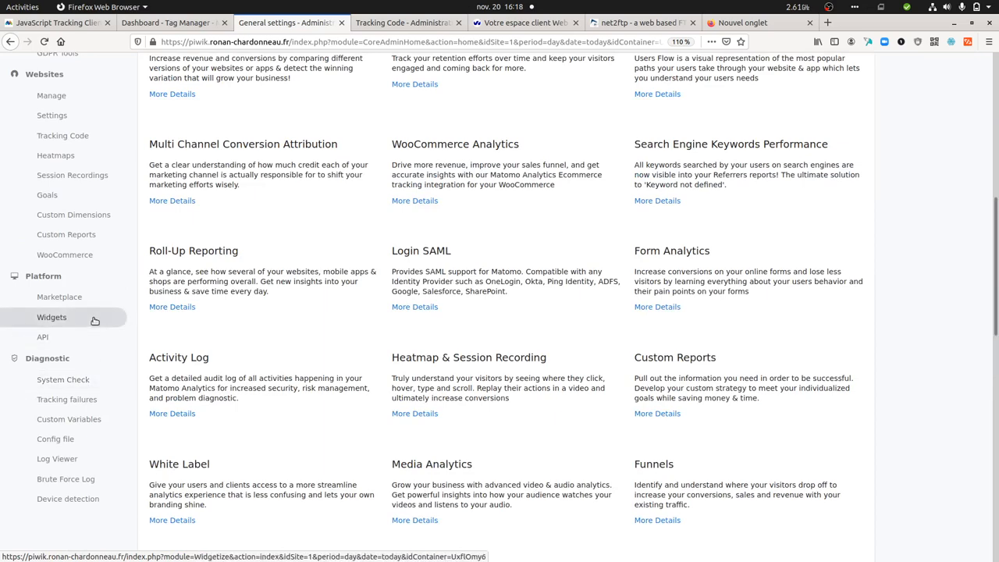
left_click(73, 215)
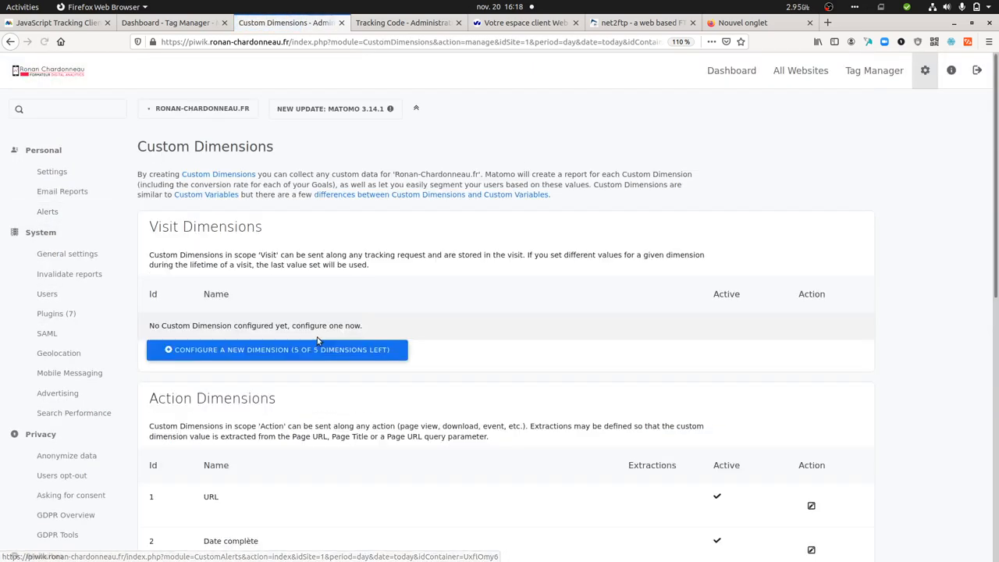
scroll("down", 3)
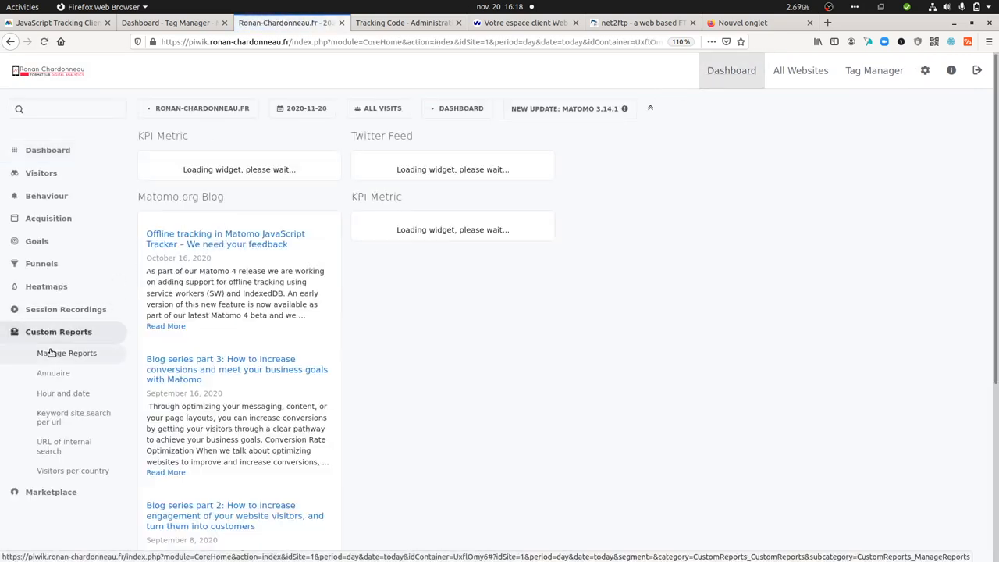
Show the 'URL of internal search' report and expand the myurl and contact rows to their keywords
scroll("down", 3)
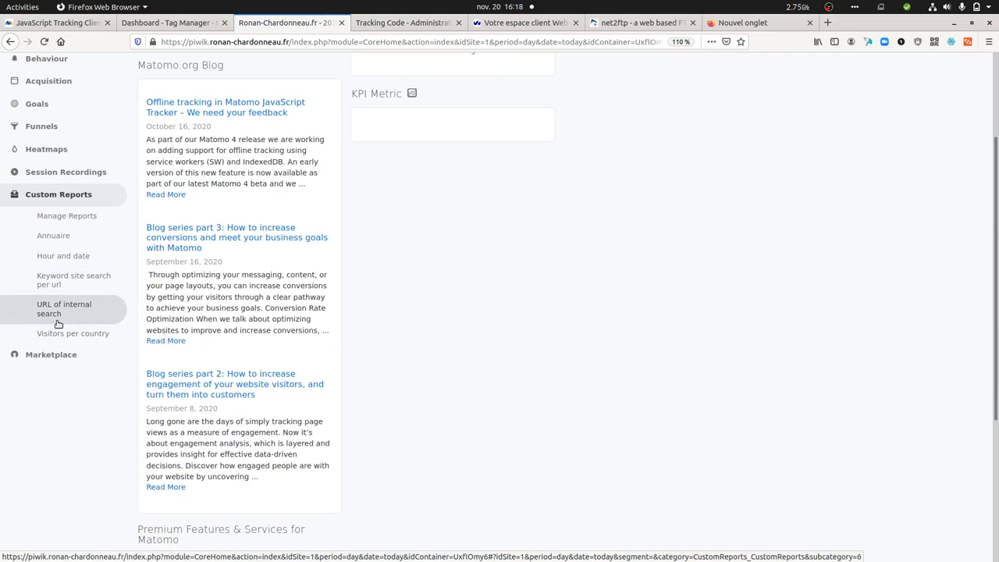
left_click(64, 309)
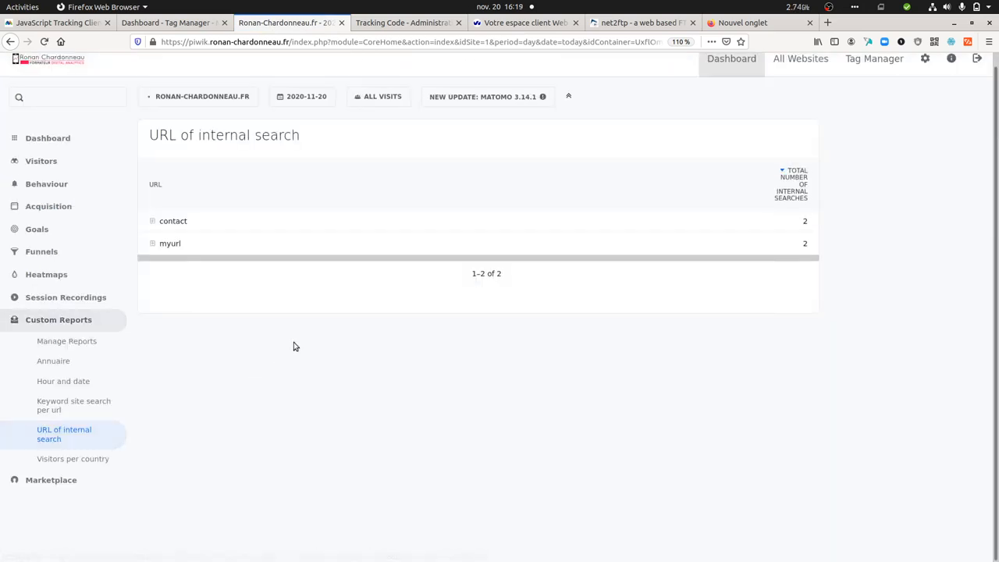
mouse_move(419, 243)
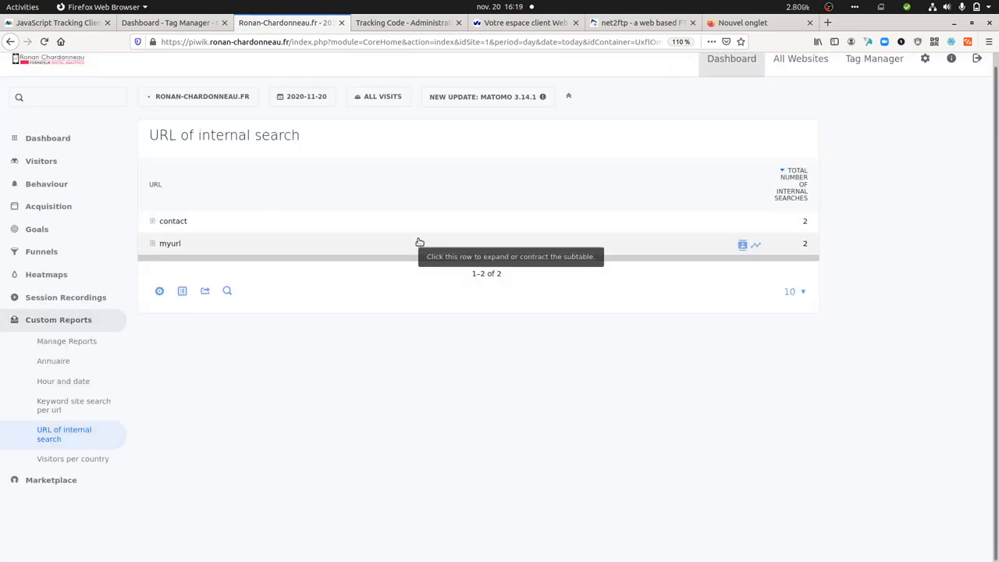
mouse_move(820, 199)
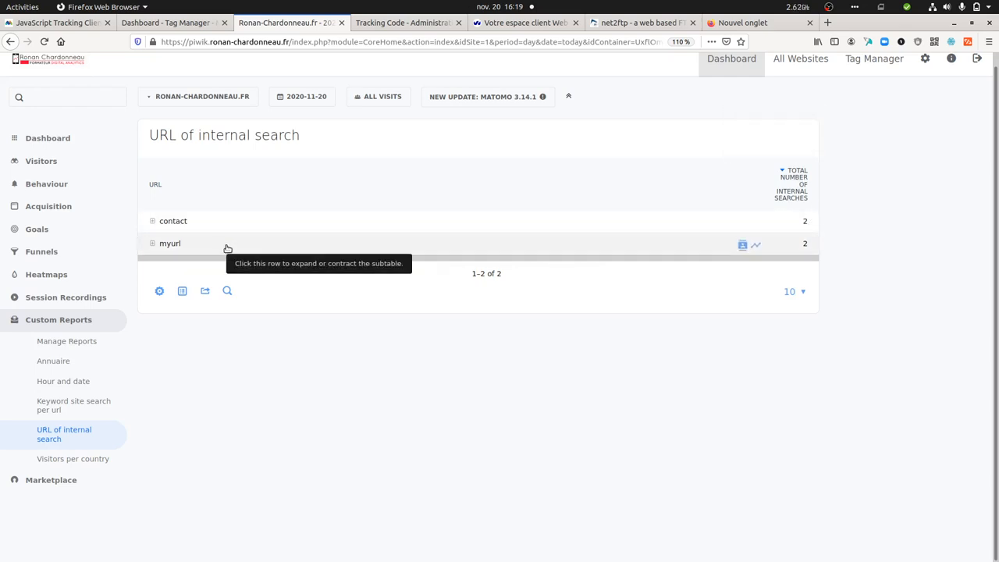
left_click(172, 221)
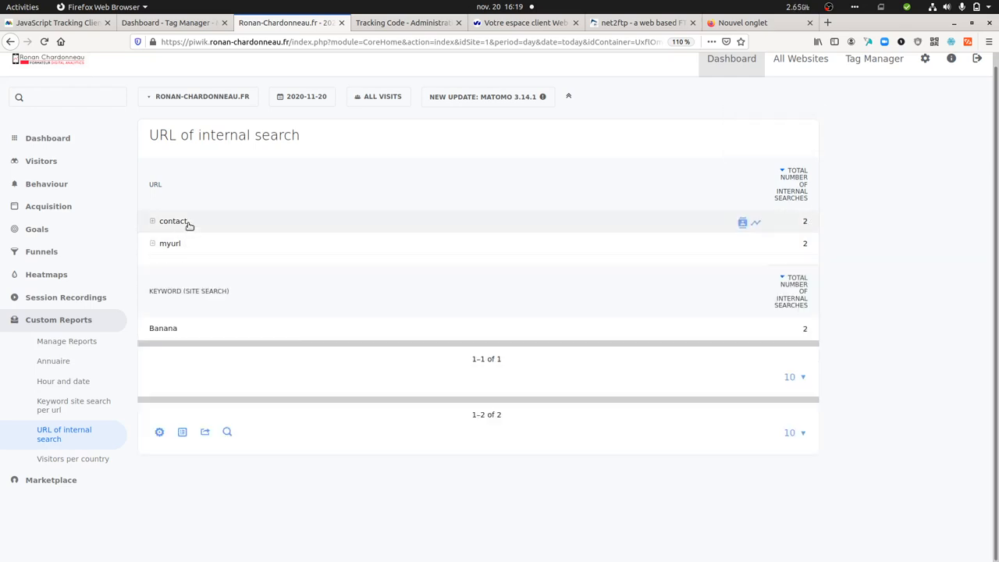
left_click(174, 221)
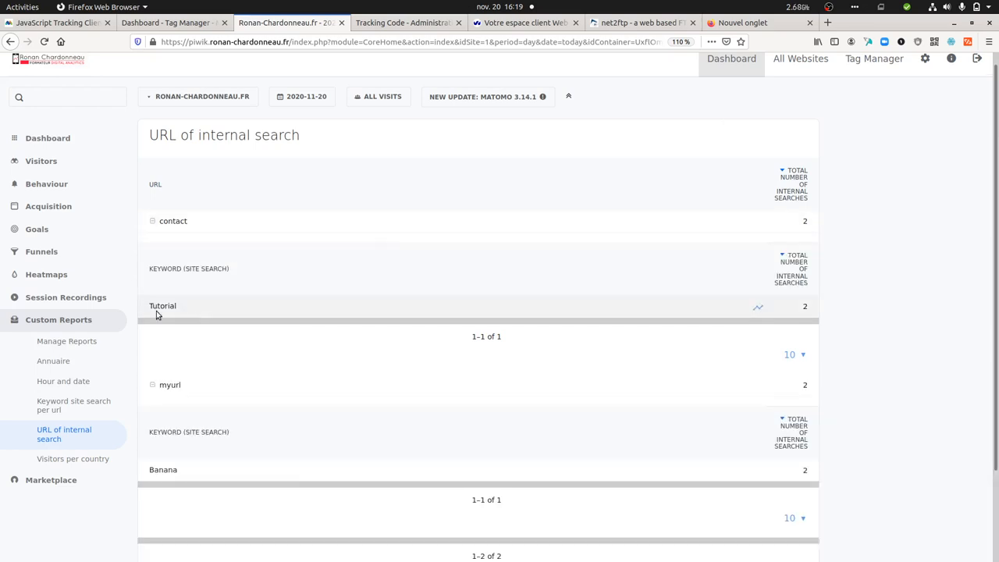
double_click(162, 305)
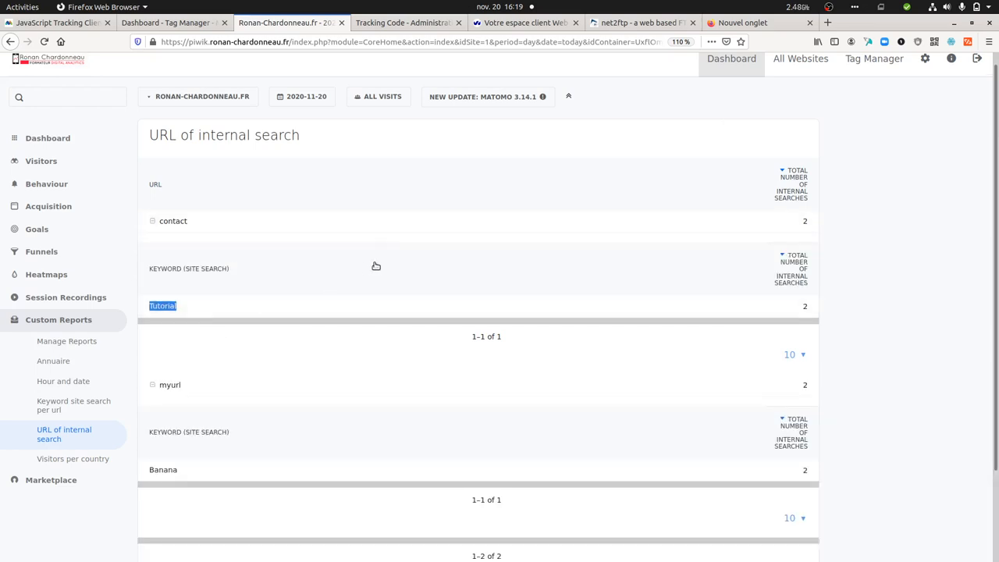
mouse_move(198, 291)
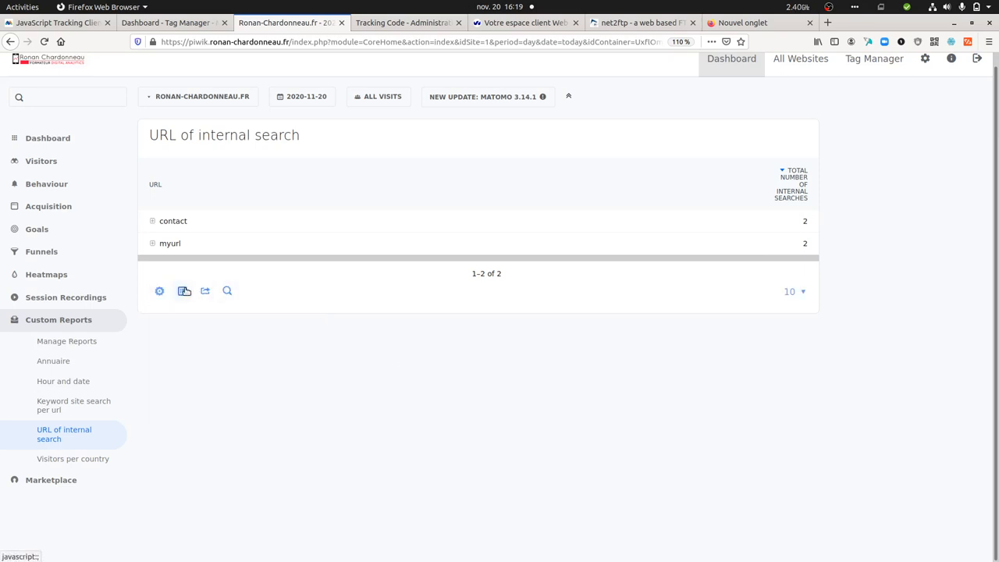
Make the report flat so rows read contact - Tutorial and myurl - Banana
left_click(159, 290)
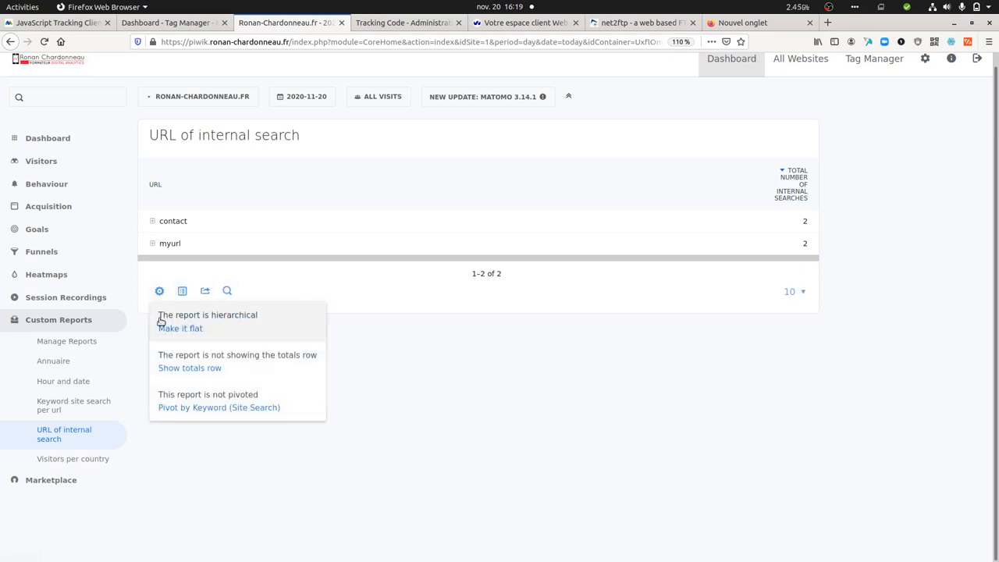
left_click(180, 328)
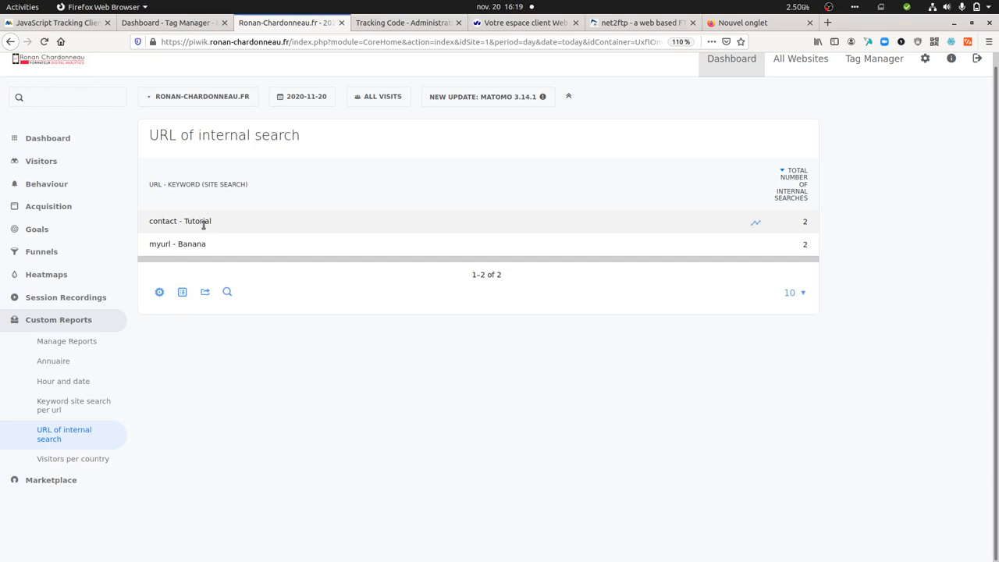
mouse_move(162, 218)
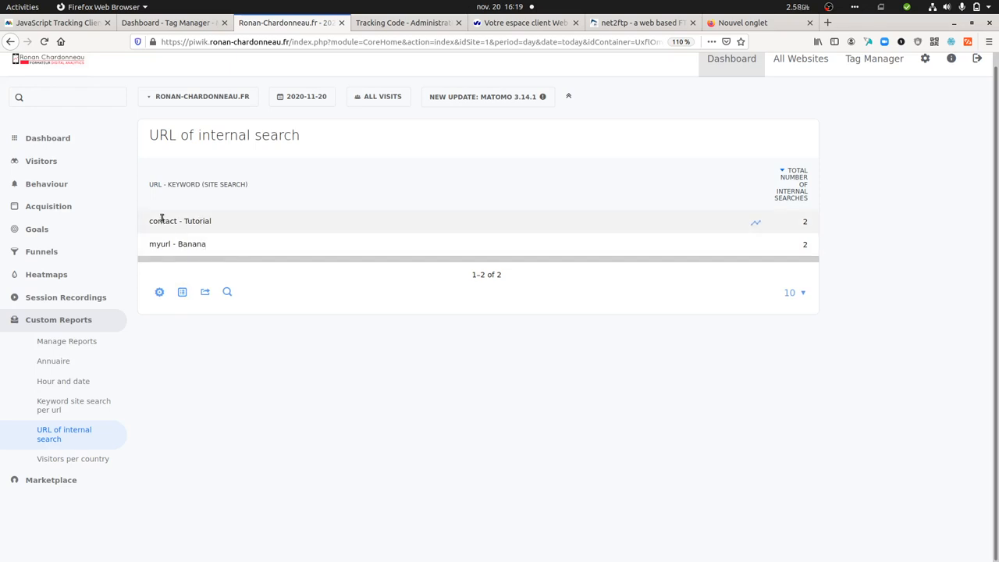
double_click(197, 221)
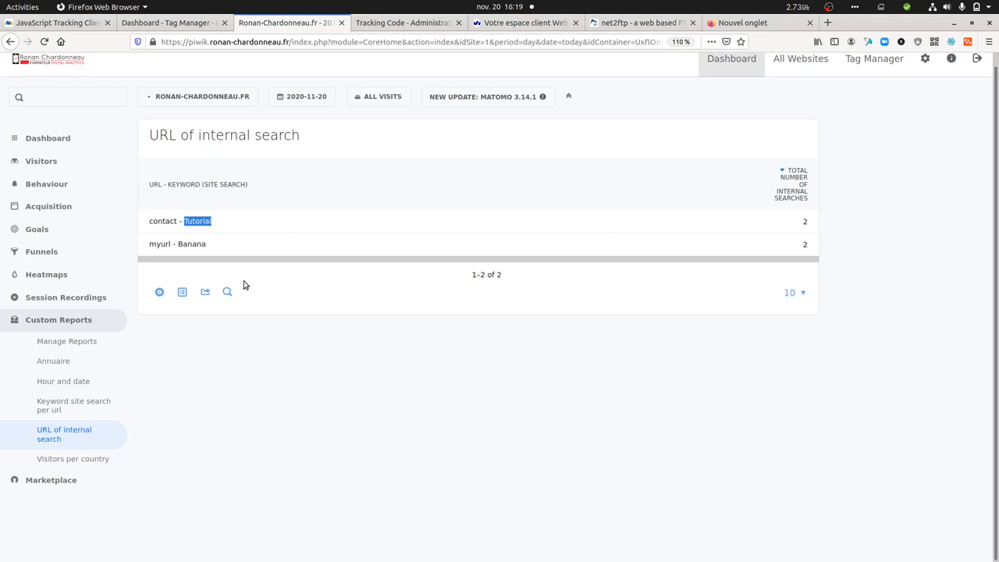
mouse_move(219, 311)
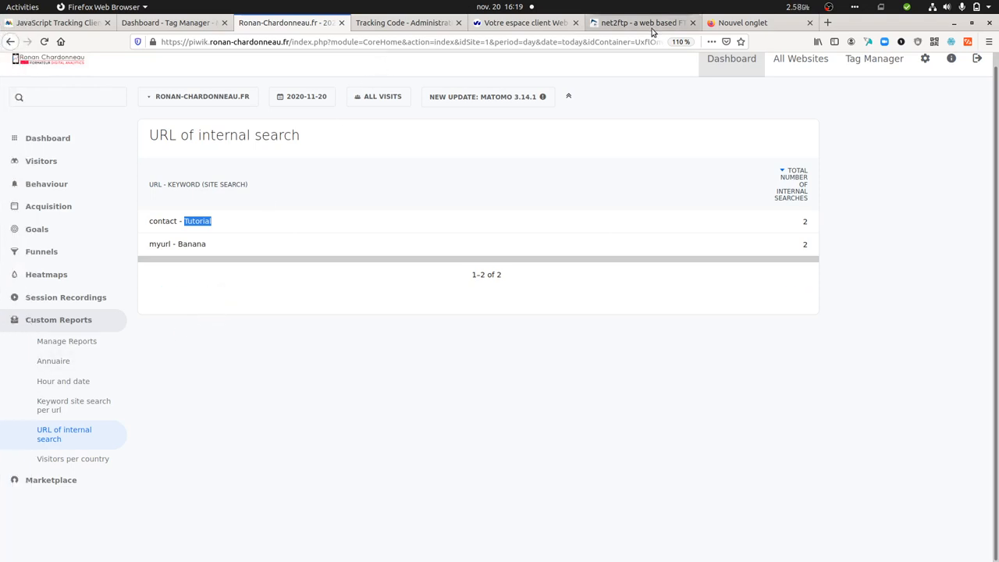
In net2ftp change the tracked keyword to 'Tutorial blabla', save, and return to Matomo
left_click(641, 22)
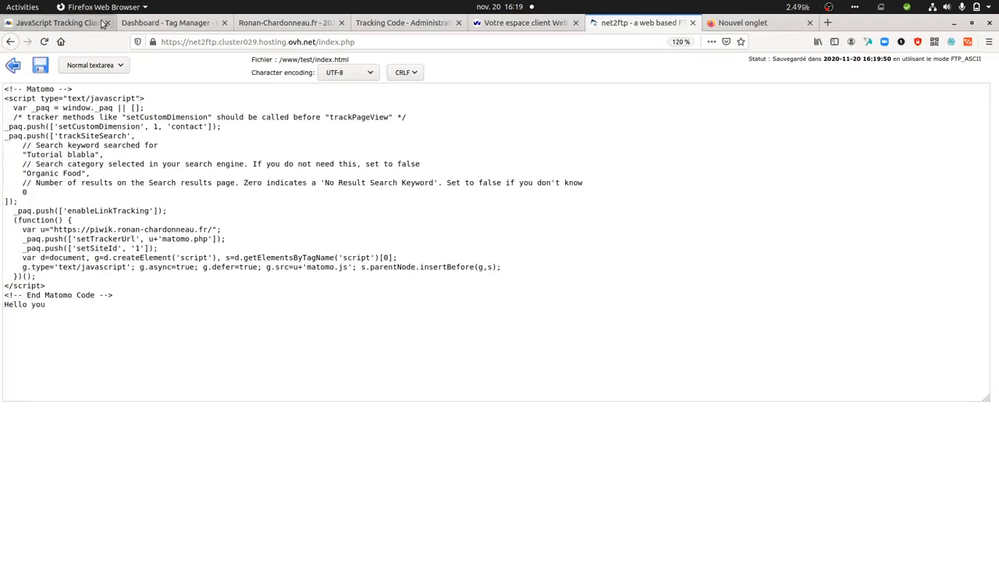
left_click(287, 22)
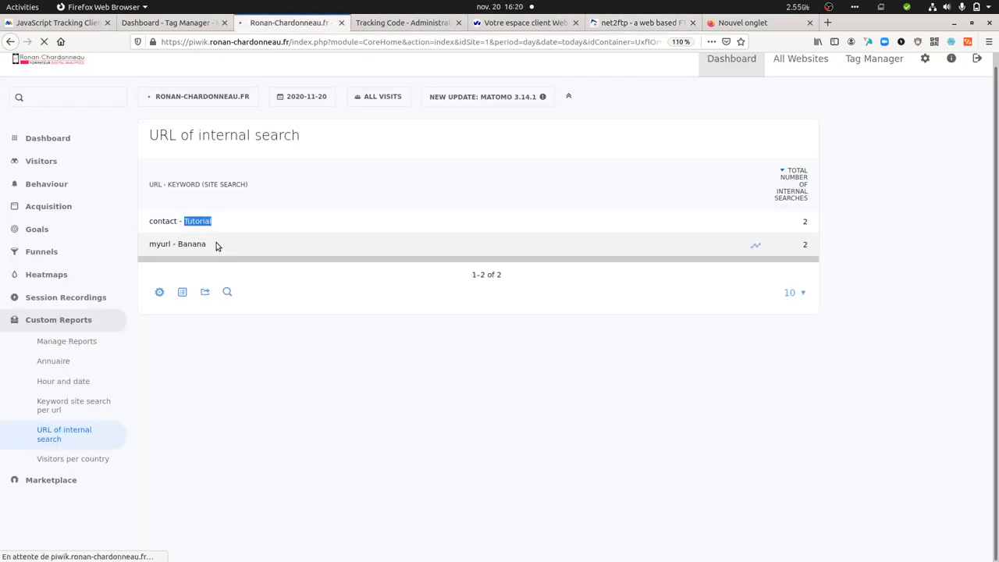
Reload the report and expand contact to list Tutorial and Tutorial blabla
left_click(64, 434)
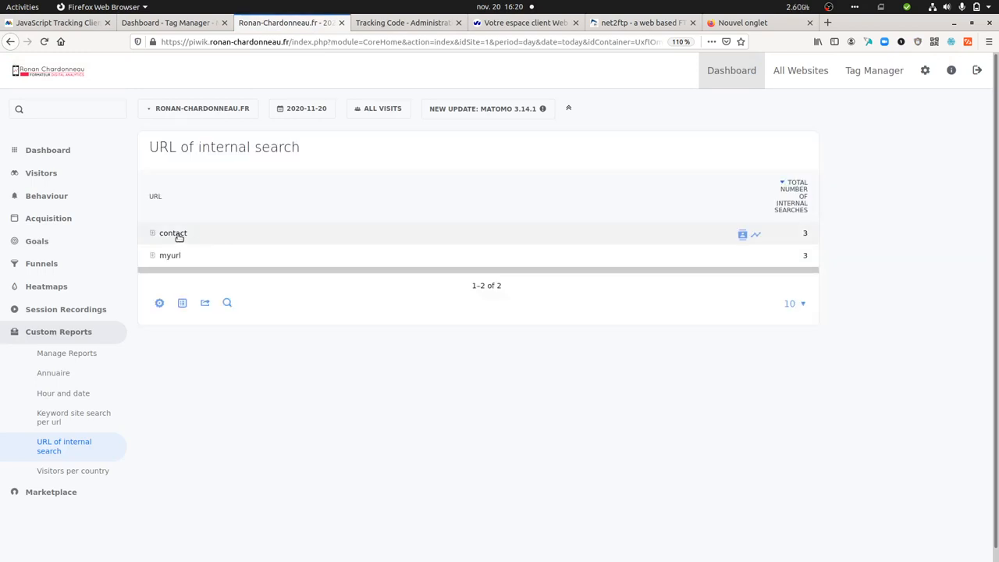
left_click(173, 232)
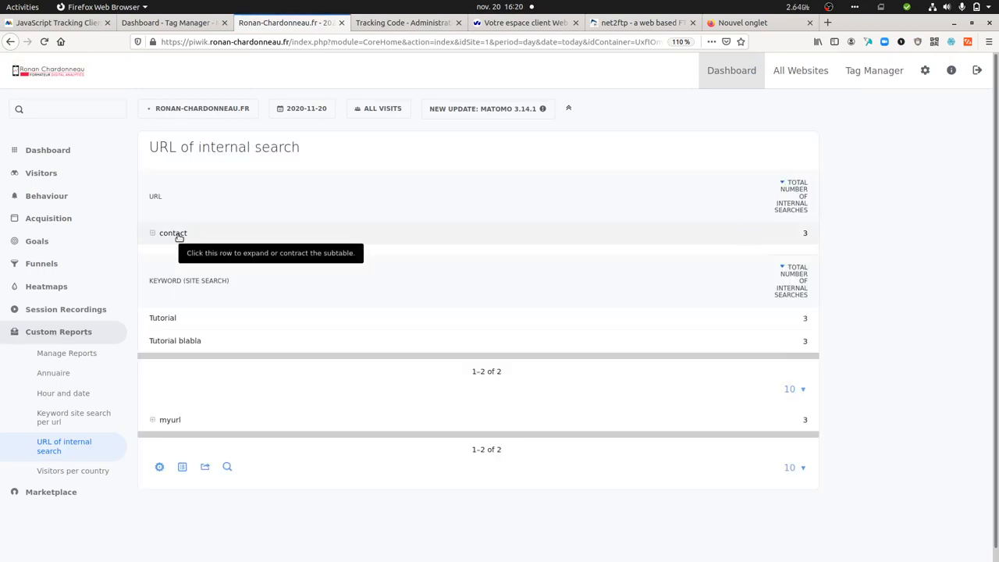
mouse_move(224, 340)
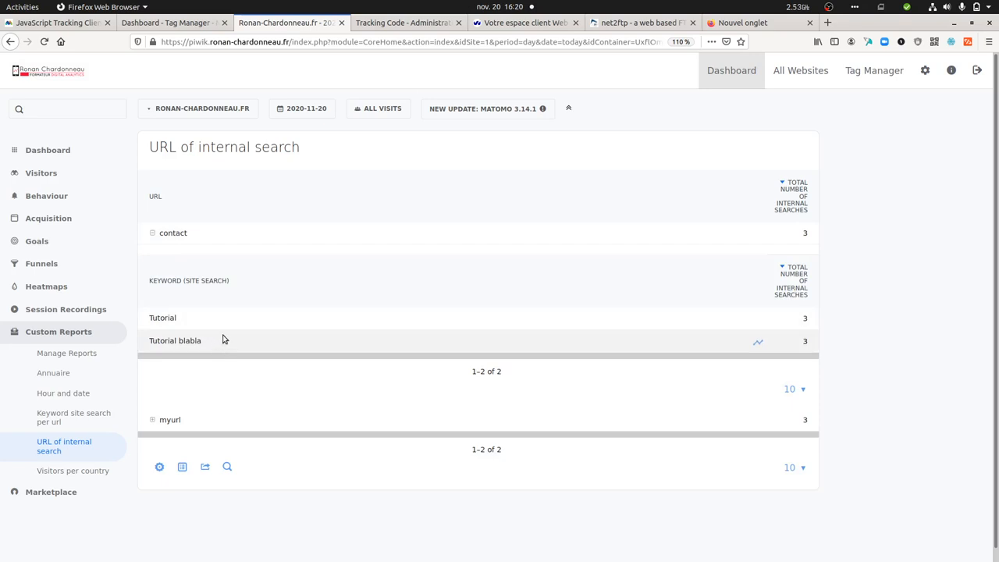